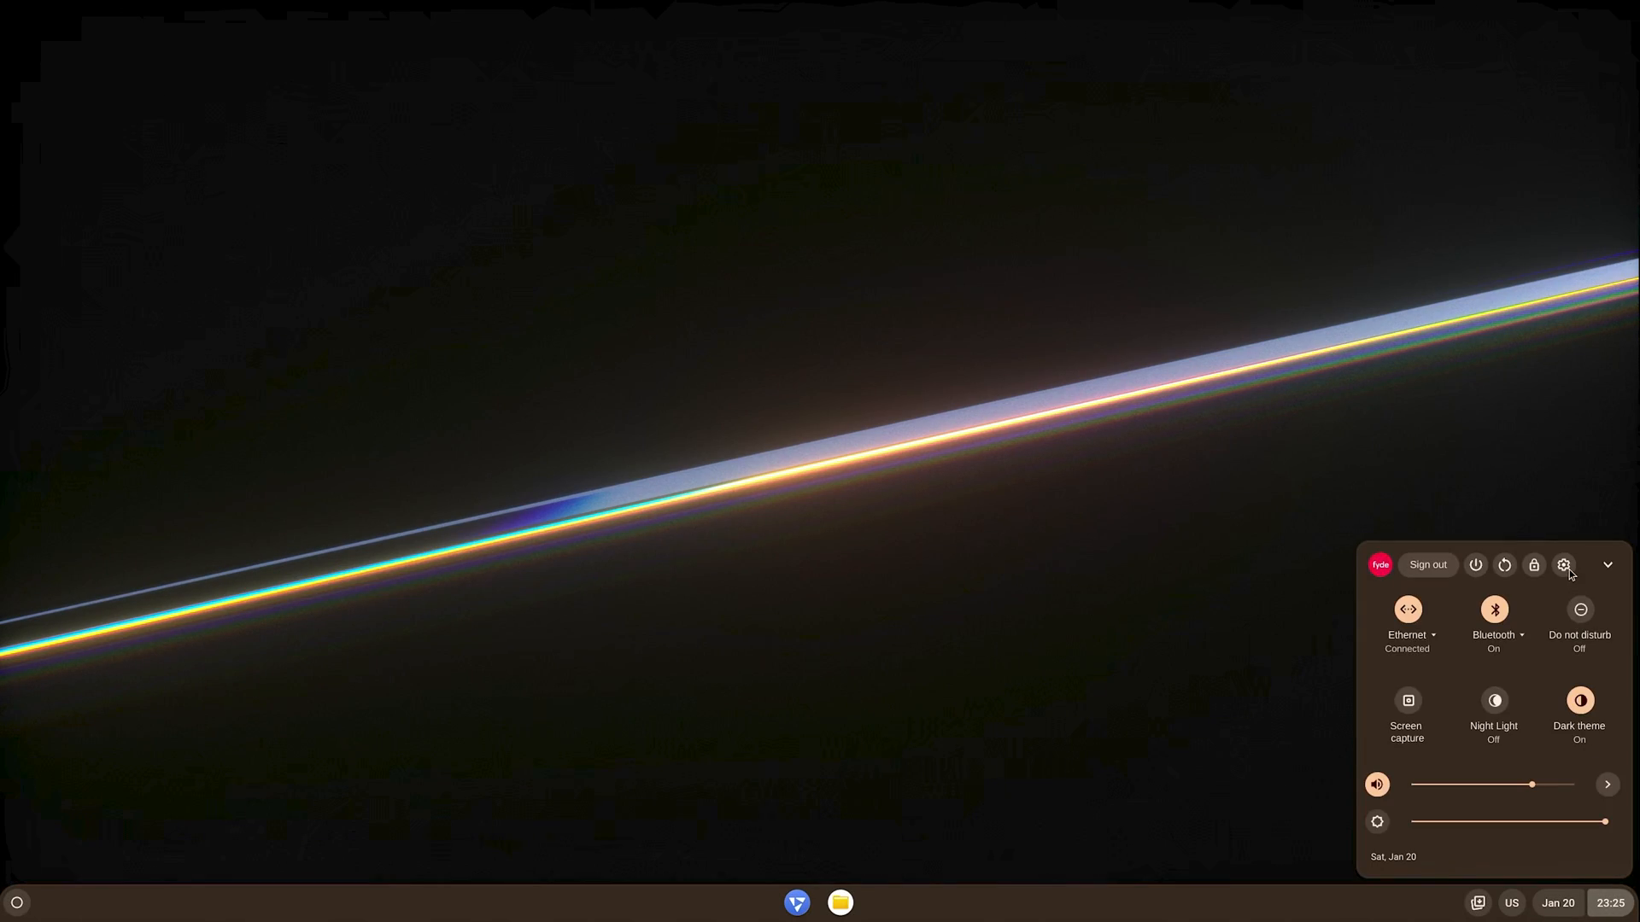
# - Reach the Displays page with size, 2560 x 1440 resolution and refresh rate options
pyautogui.click(1563, 566)
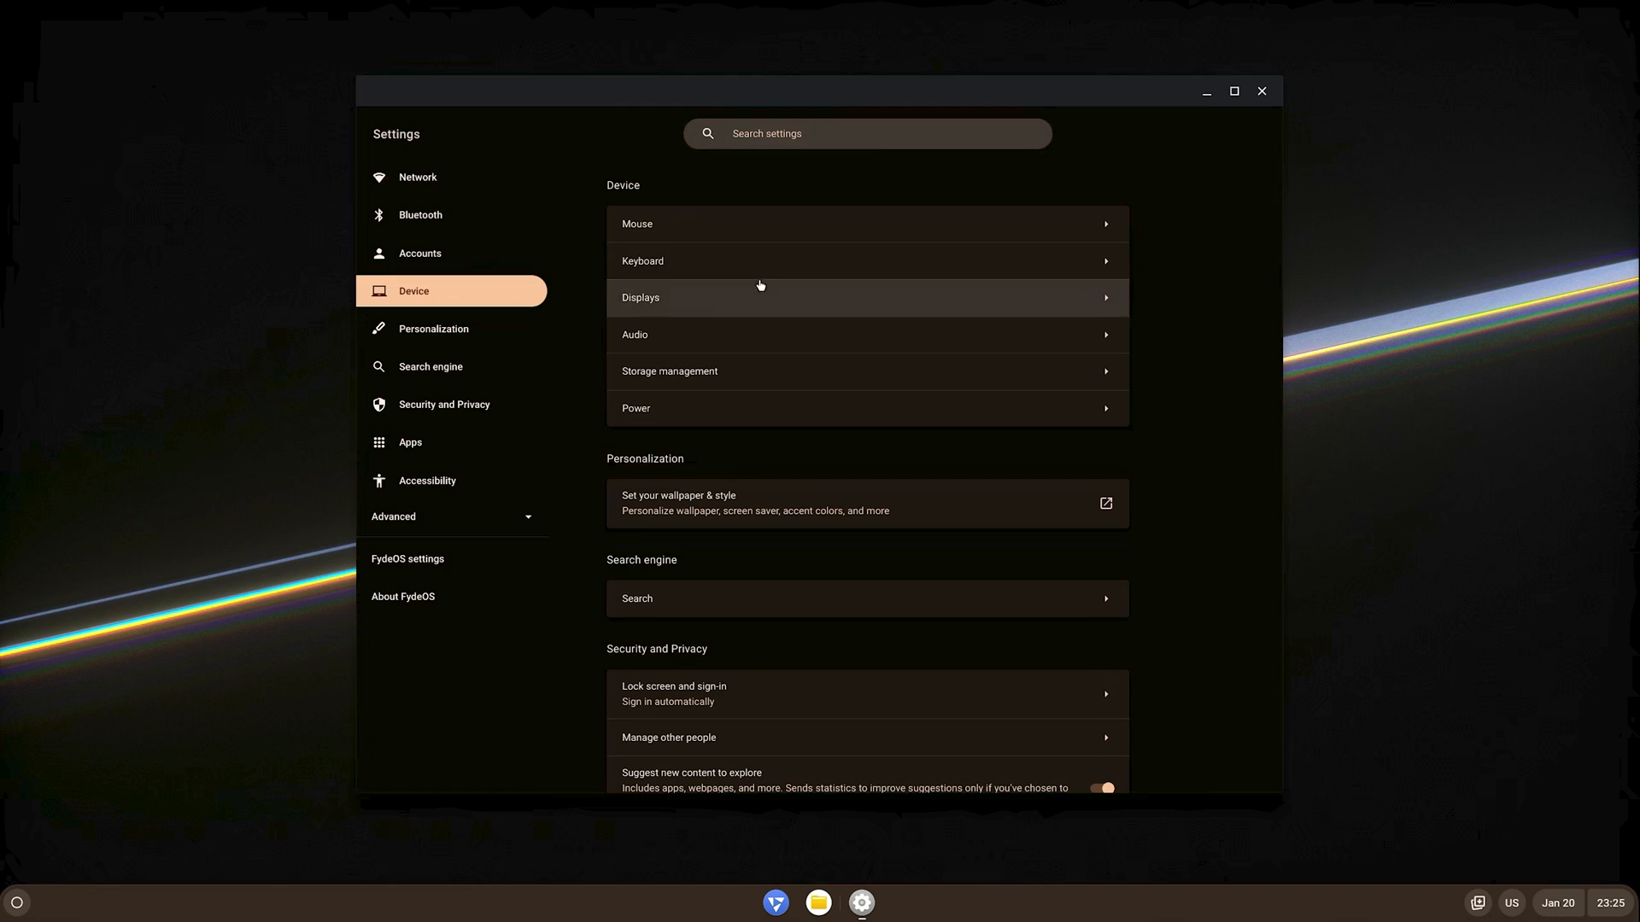
pyautogui.click(866, 297)
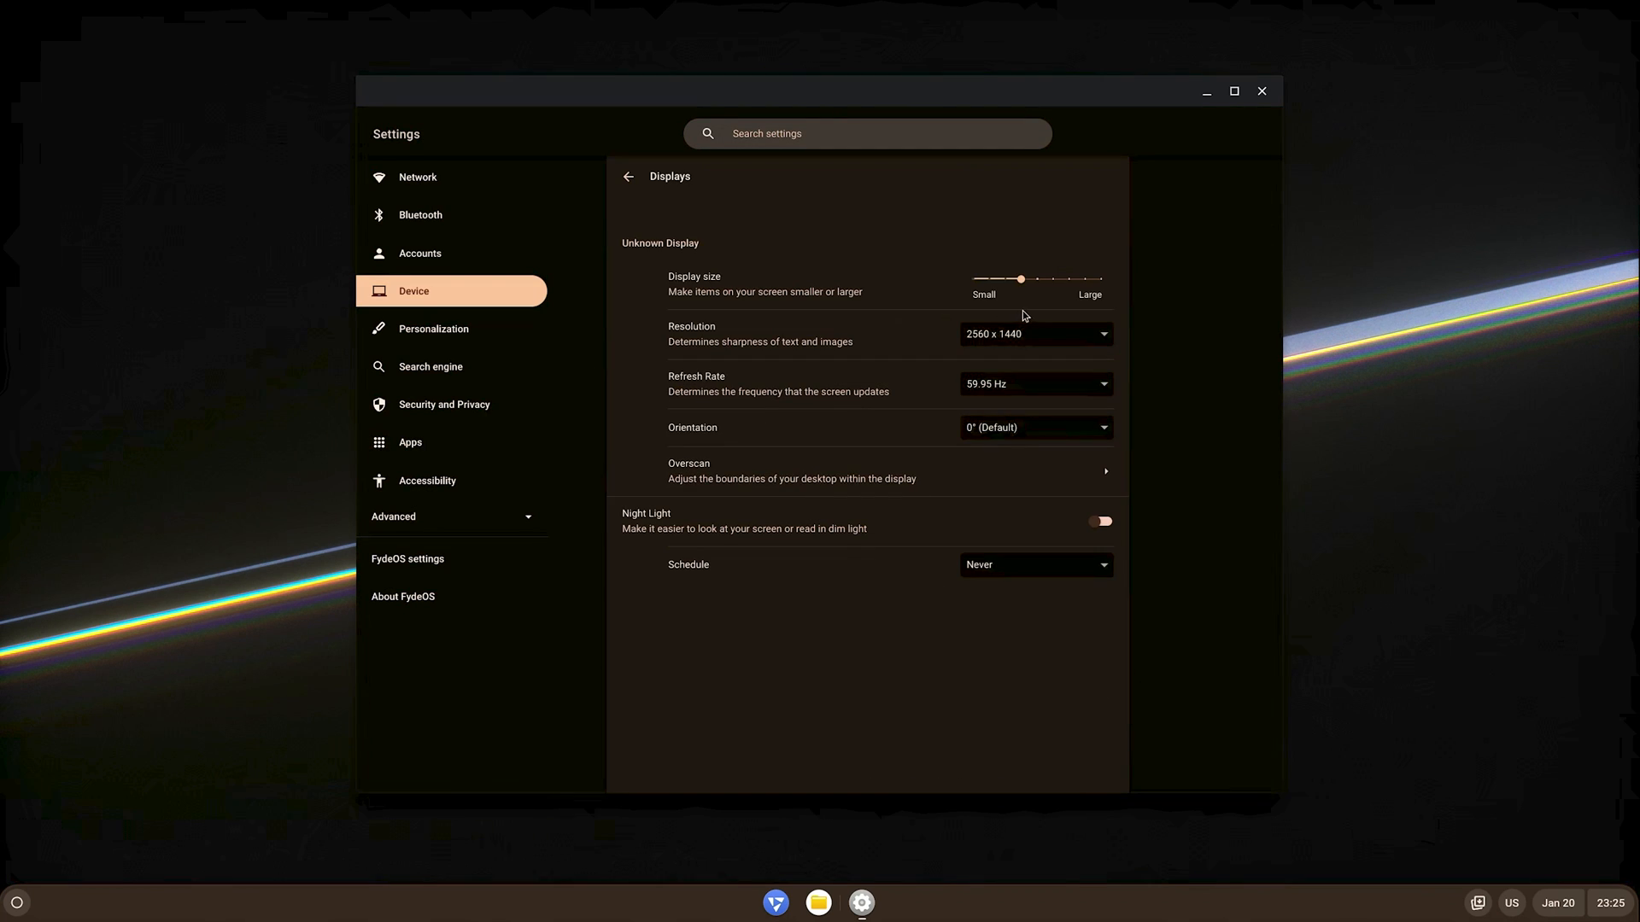
pyautogui.moveTo(1034, 398)
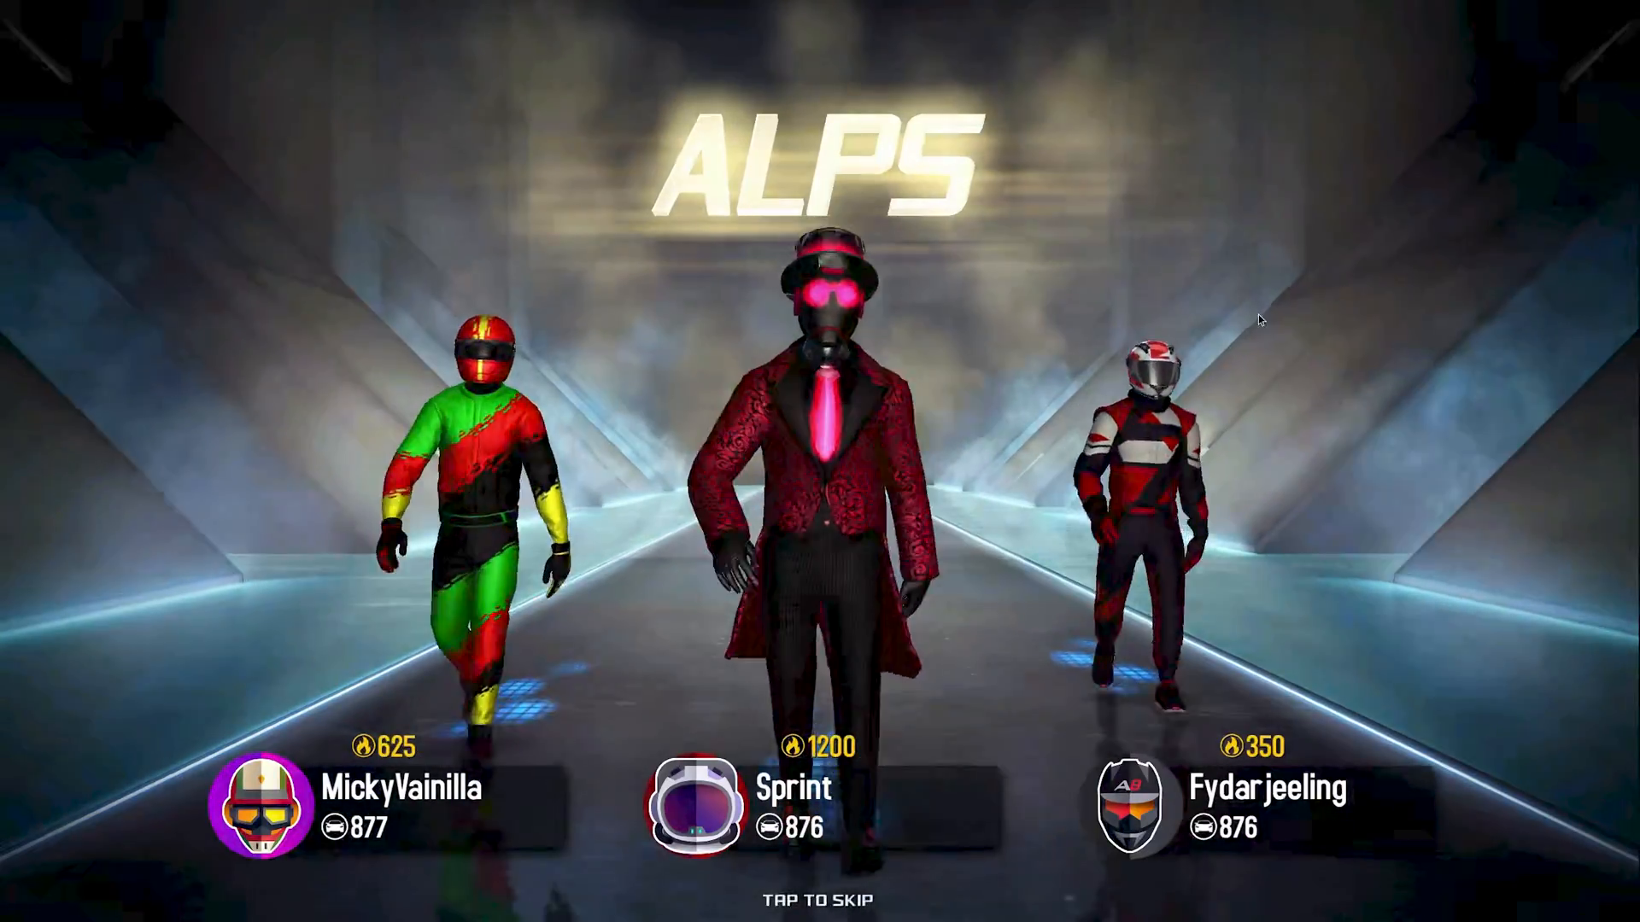
# - Skip the racers' intro to start the Alps race
pyautogui.click(820, 900)
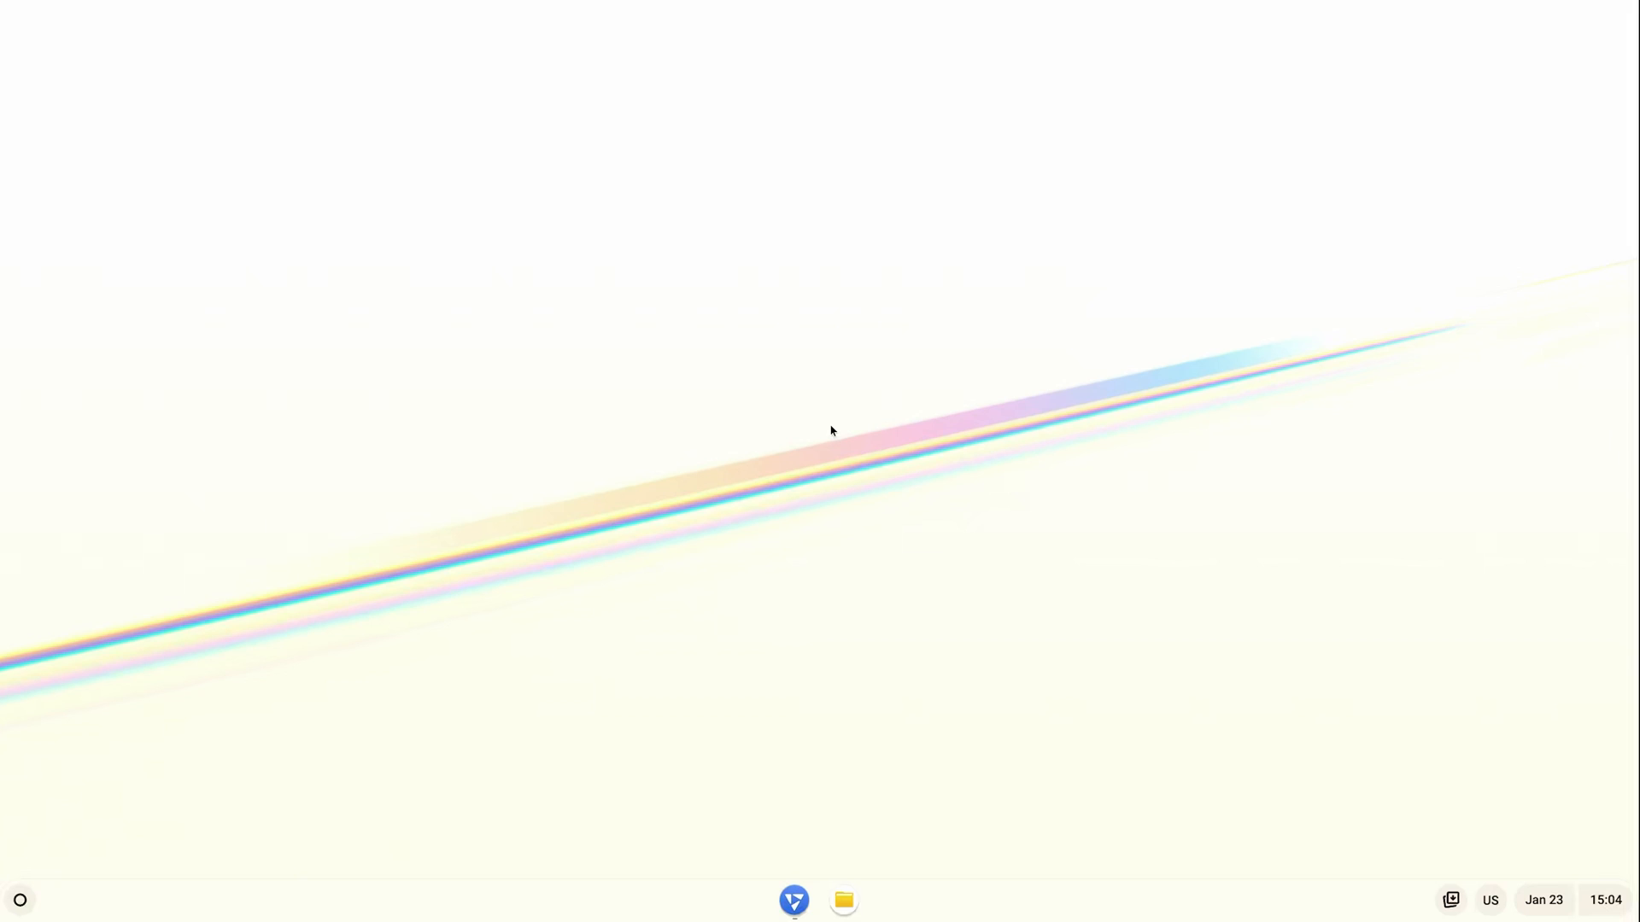
# - Start the free download of the circular signboard mockup, then return to the Figma logo
pyautogui.click(792, 900)
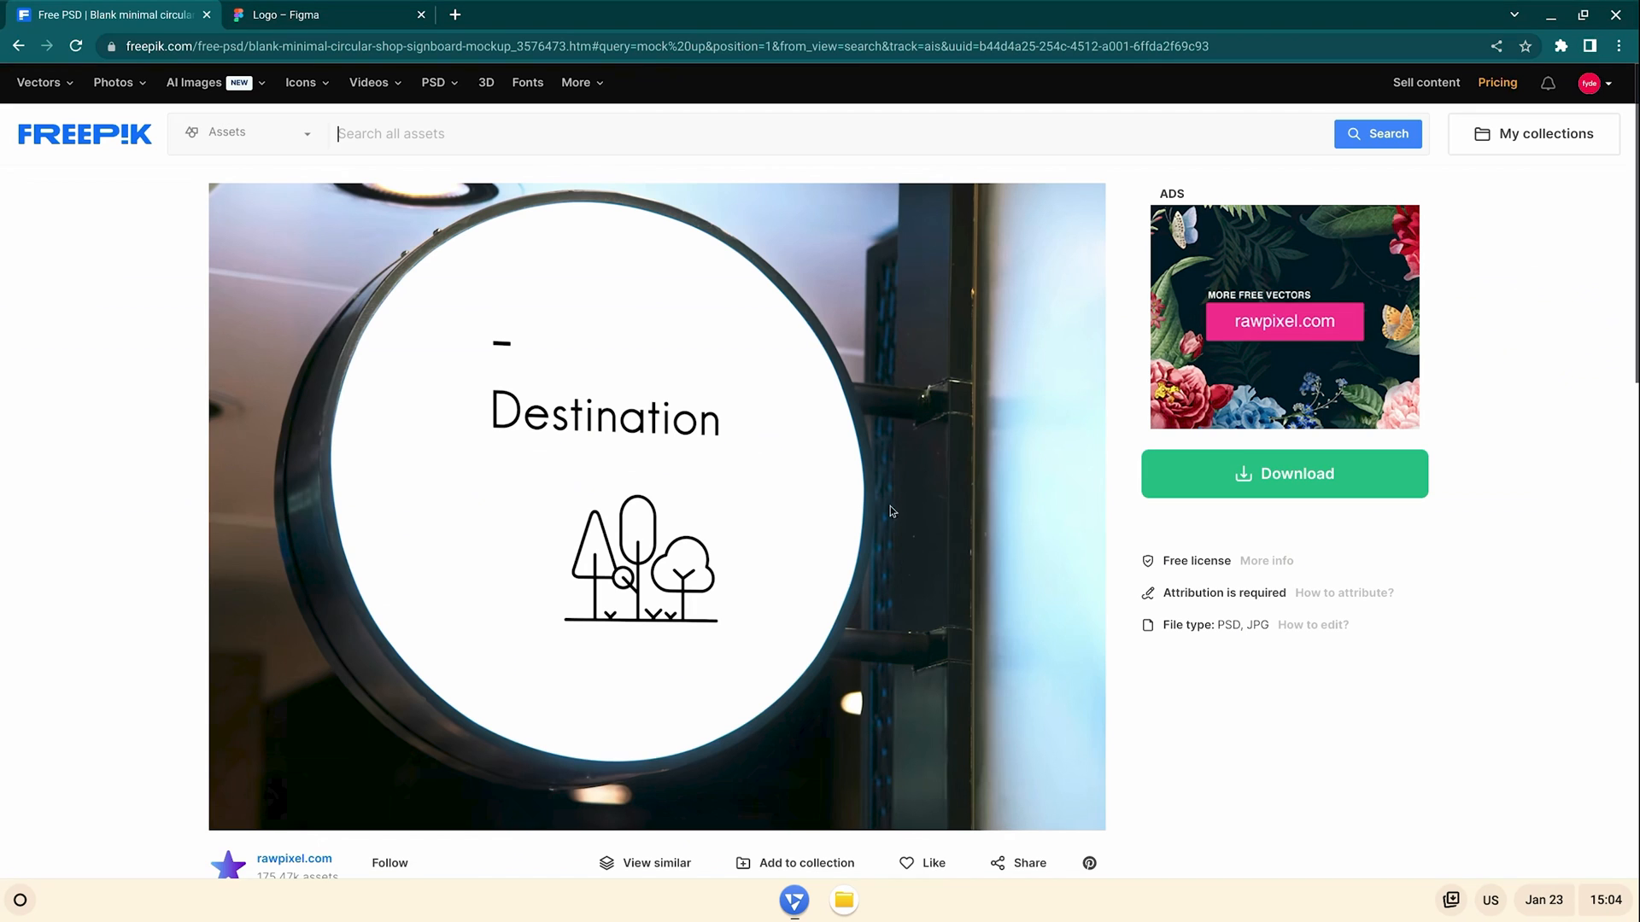
pyautogui.click(1283, 473)
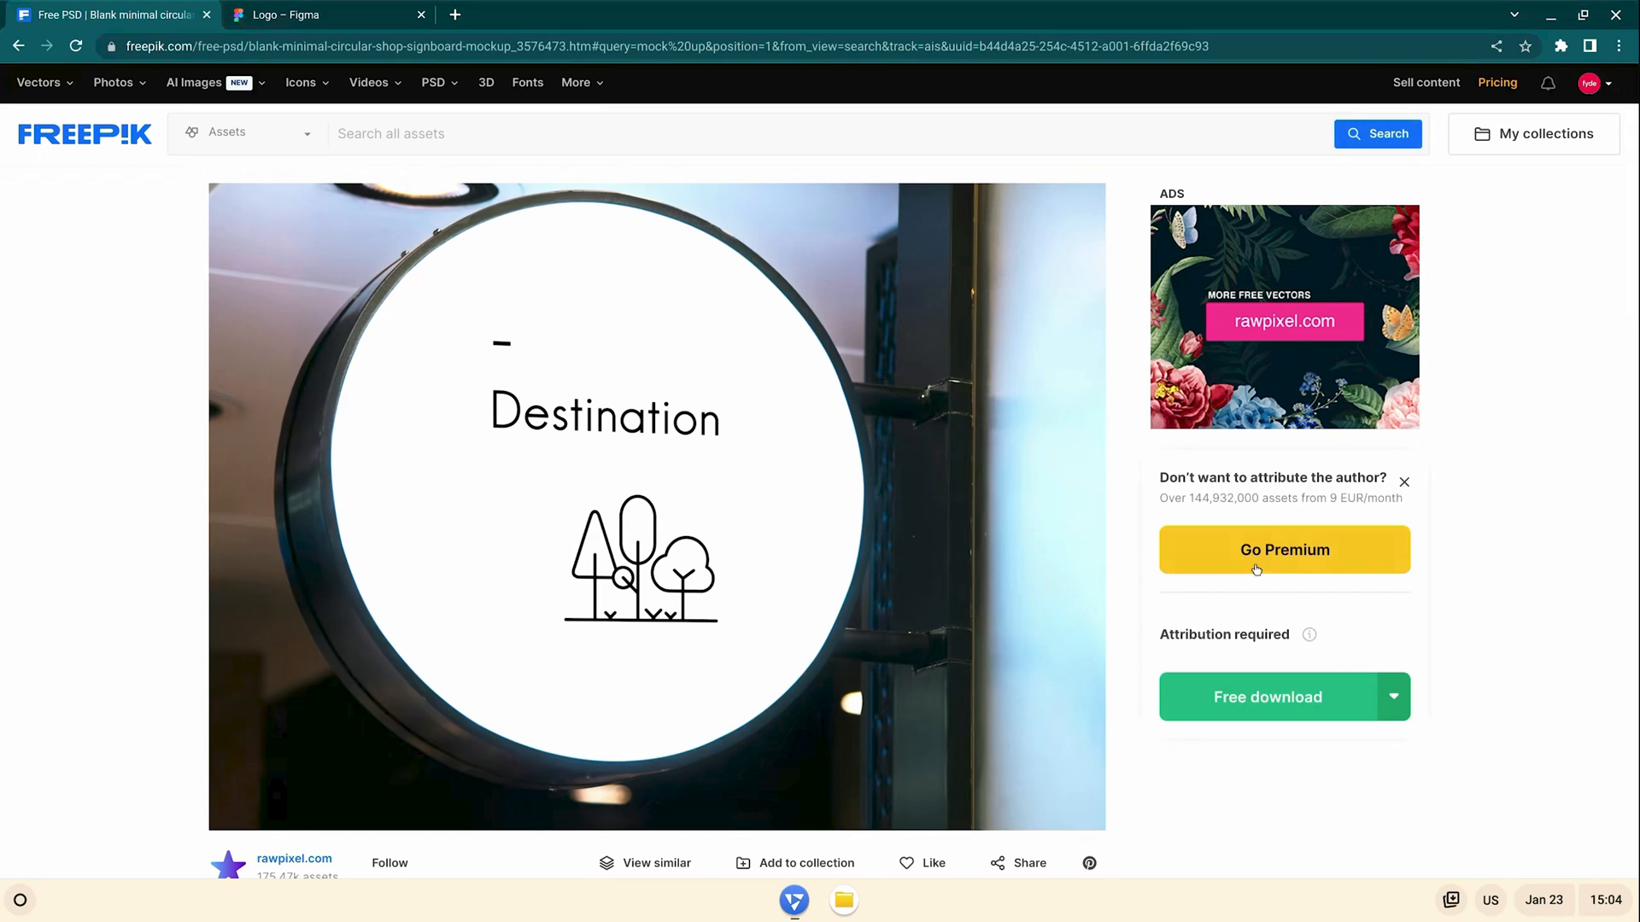
pyautogui.click(1265, 696)
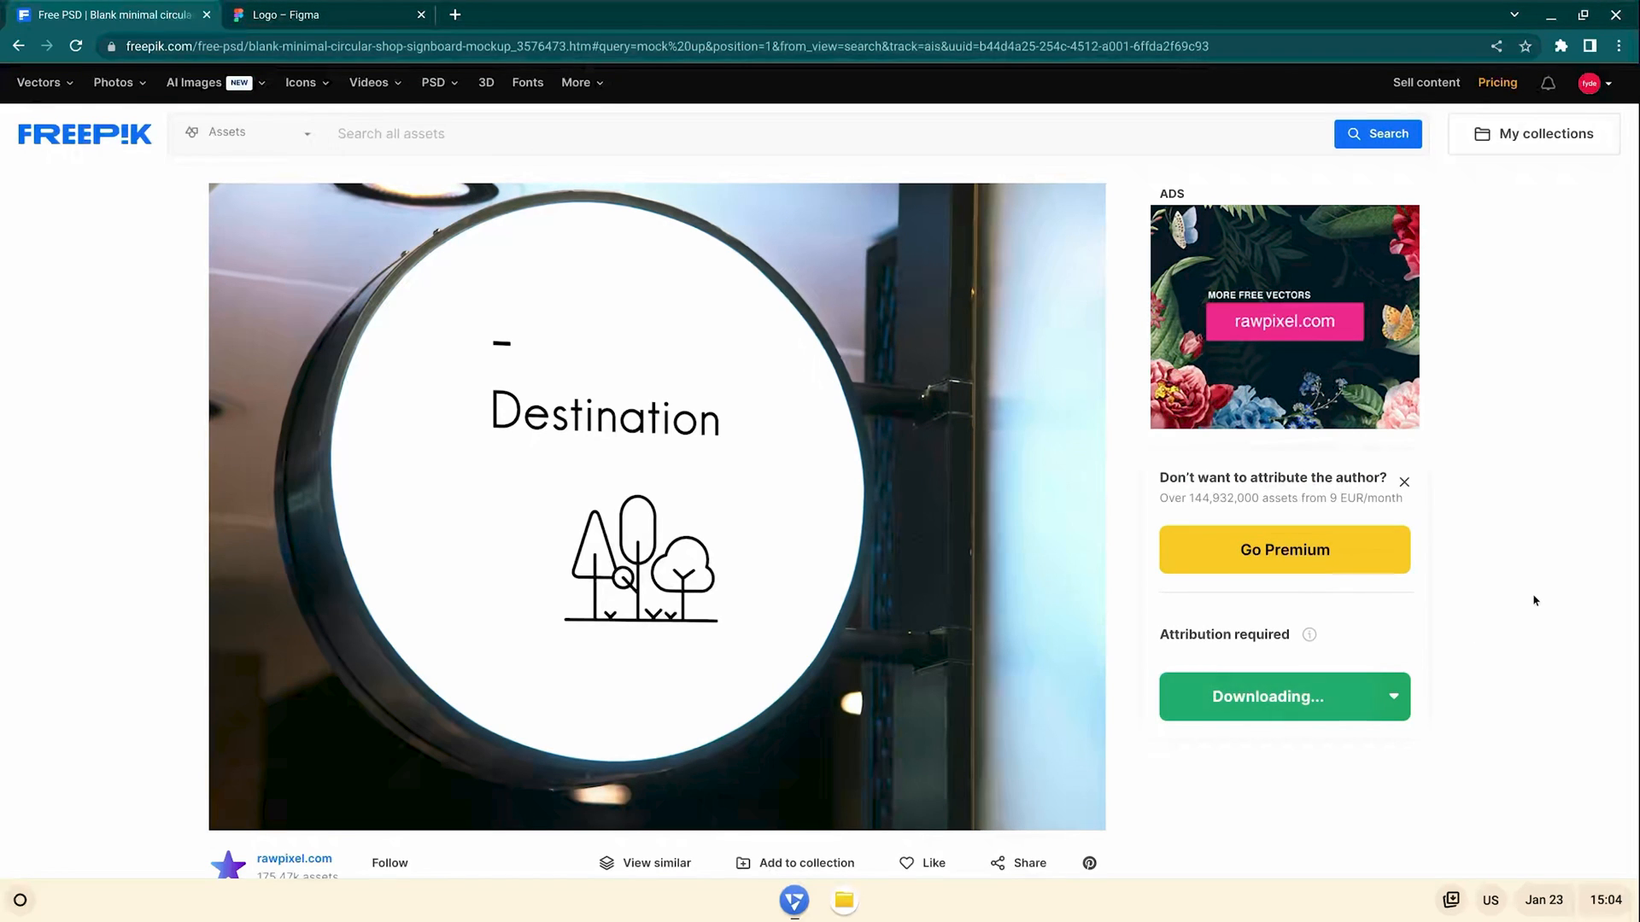
pyautogui.click(1283, 697)
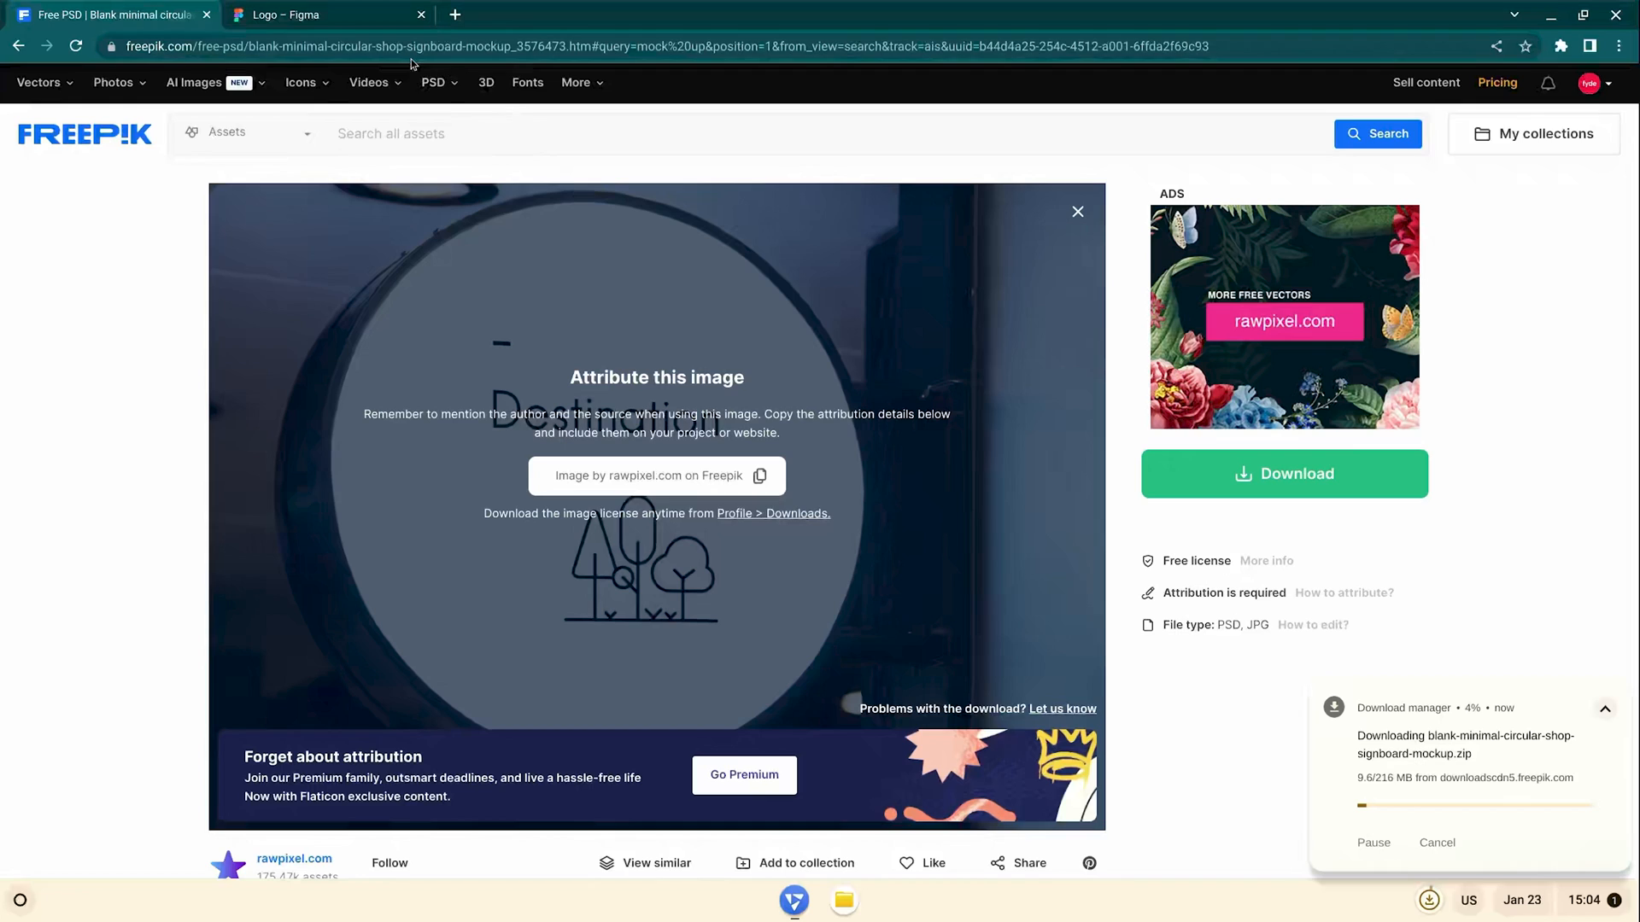
pyautogui.click(282, 15)
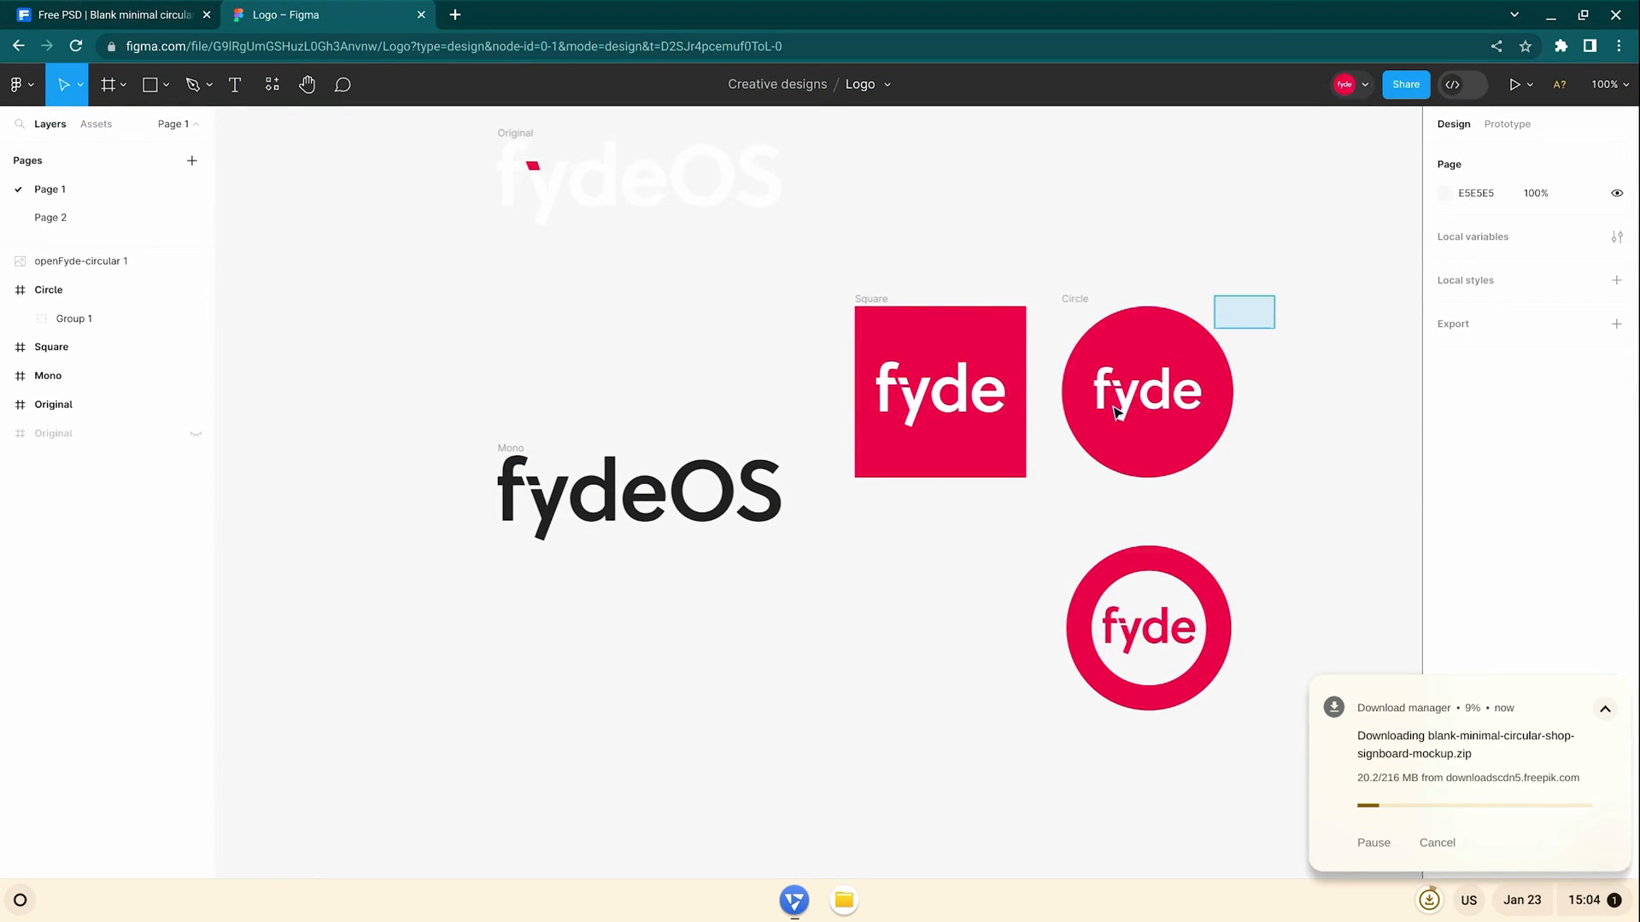
# - Export the selected red Circle logo from Figma as a PNG image
pyautogui.click(1147, 389)
pyautogui.write('10')
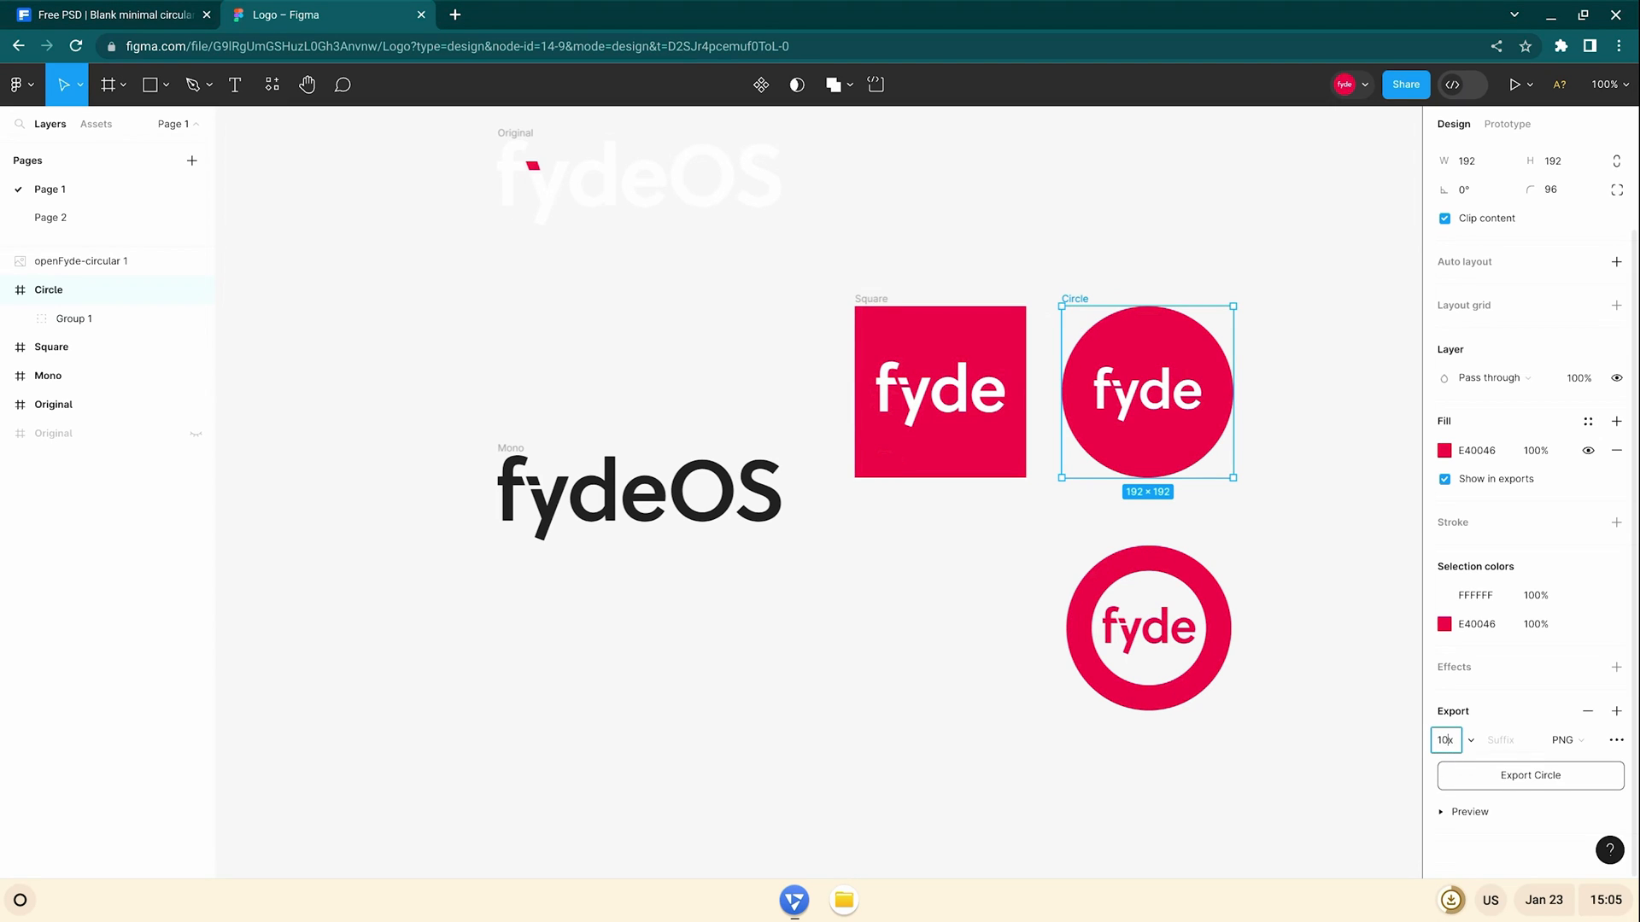
pyautogui.click(1529, 776)
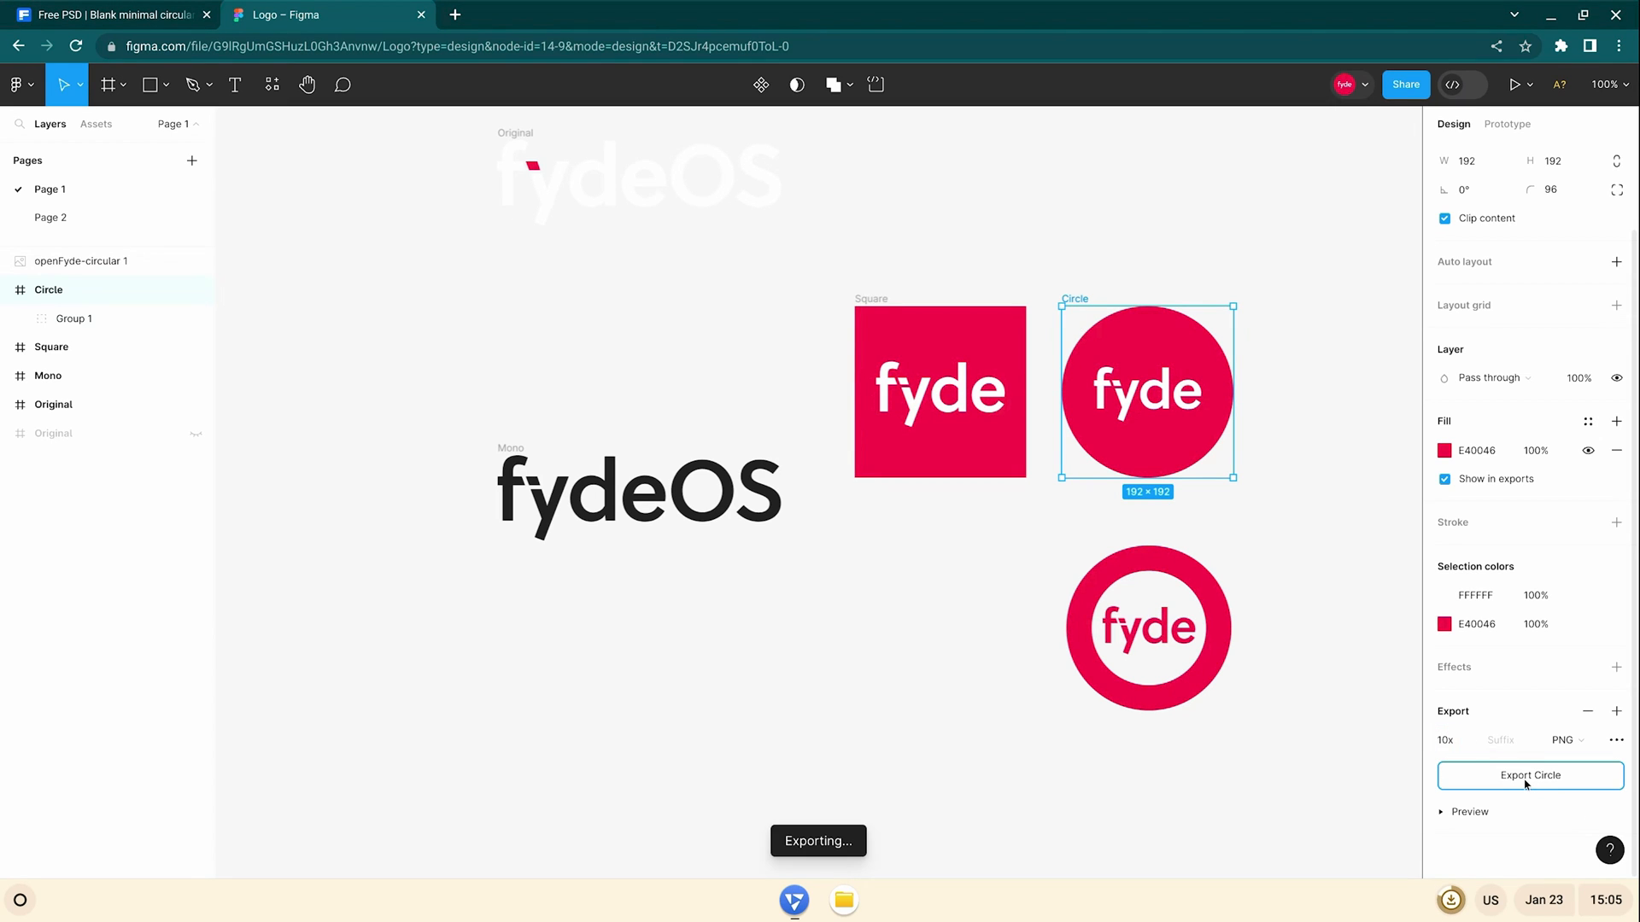
pyautogui.click(1528, 775)
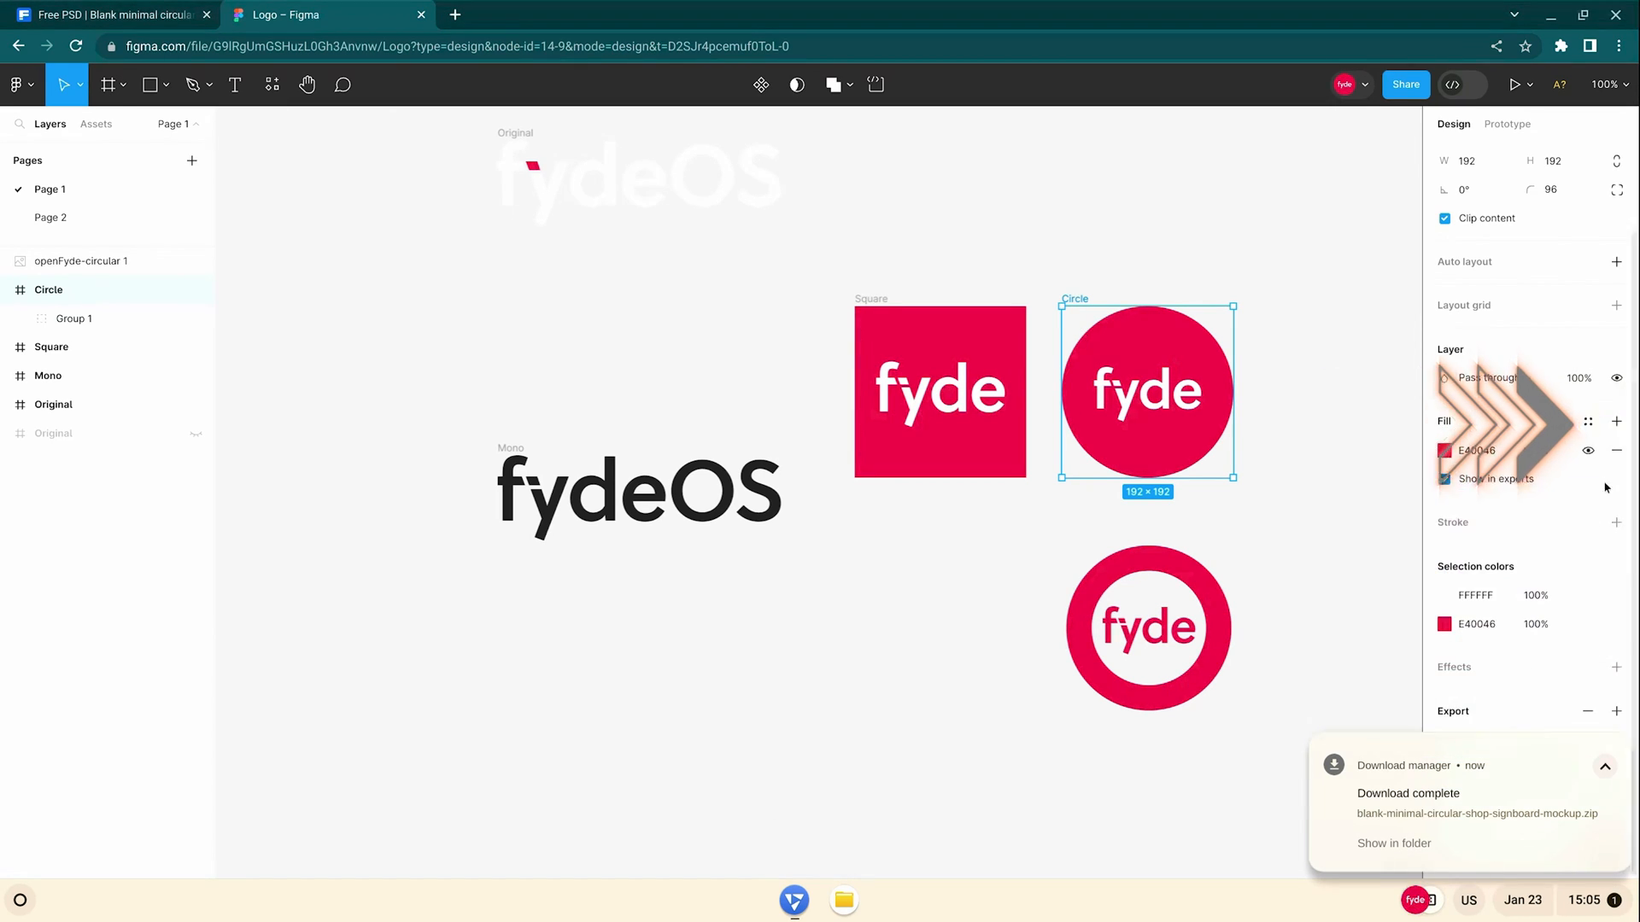
pyautogui.rightClick(627, 241)
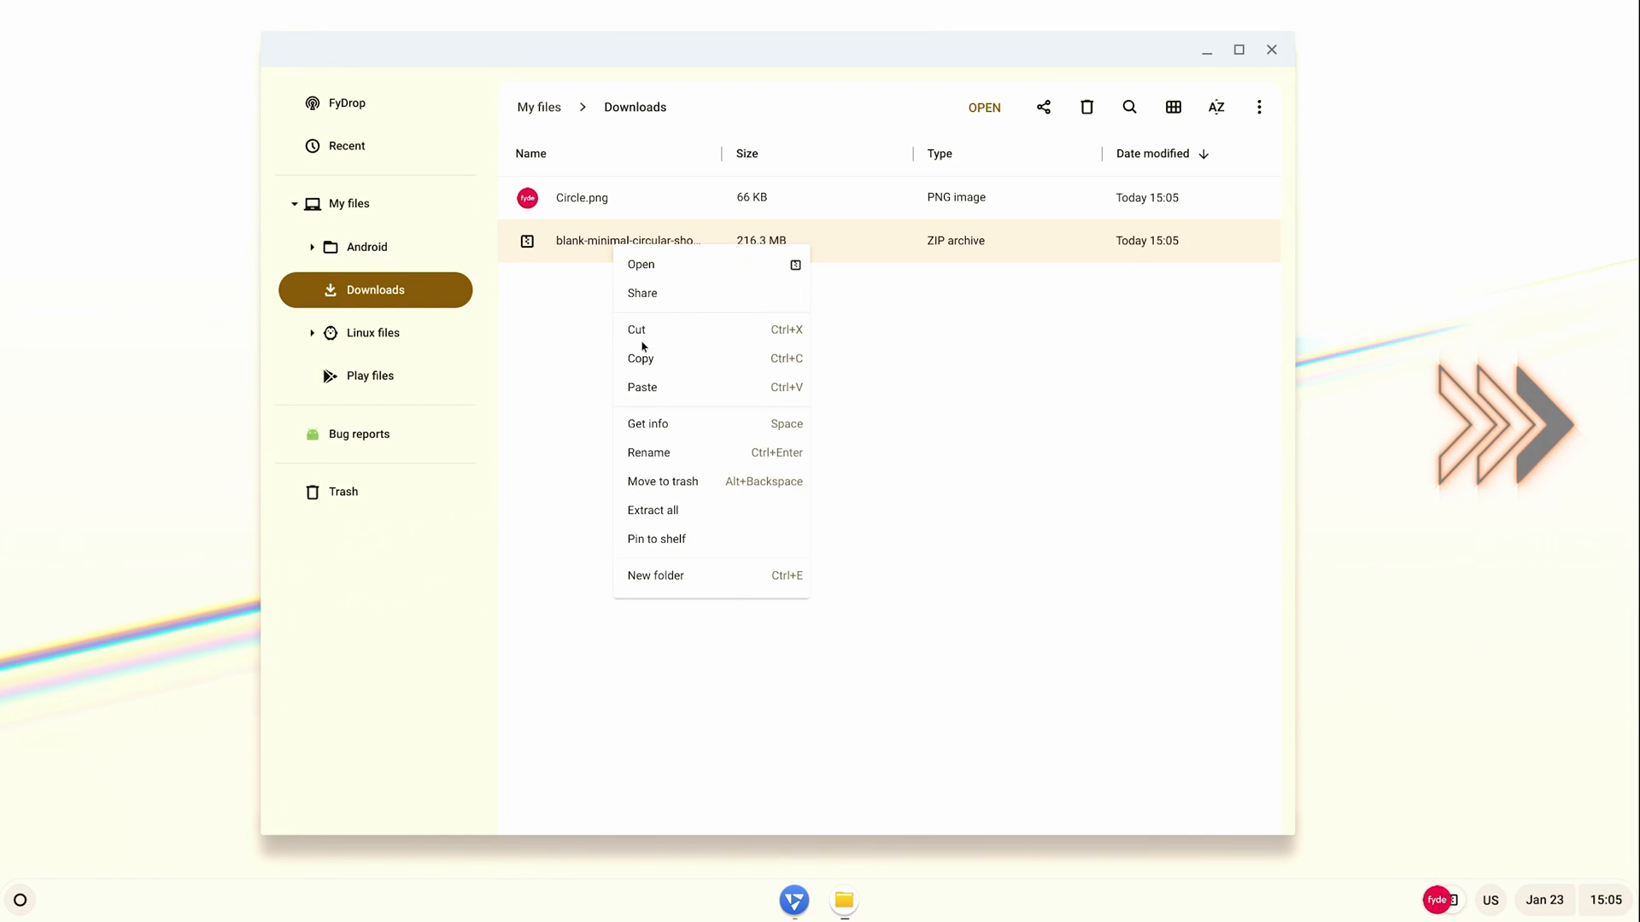
# - Extract the mockup archive so 65935.psd and Circle.png land in the Creative folder
pyautogui.click(641, 263)
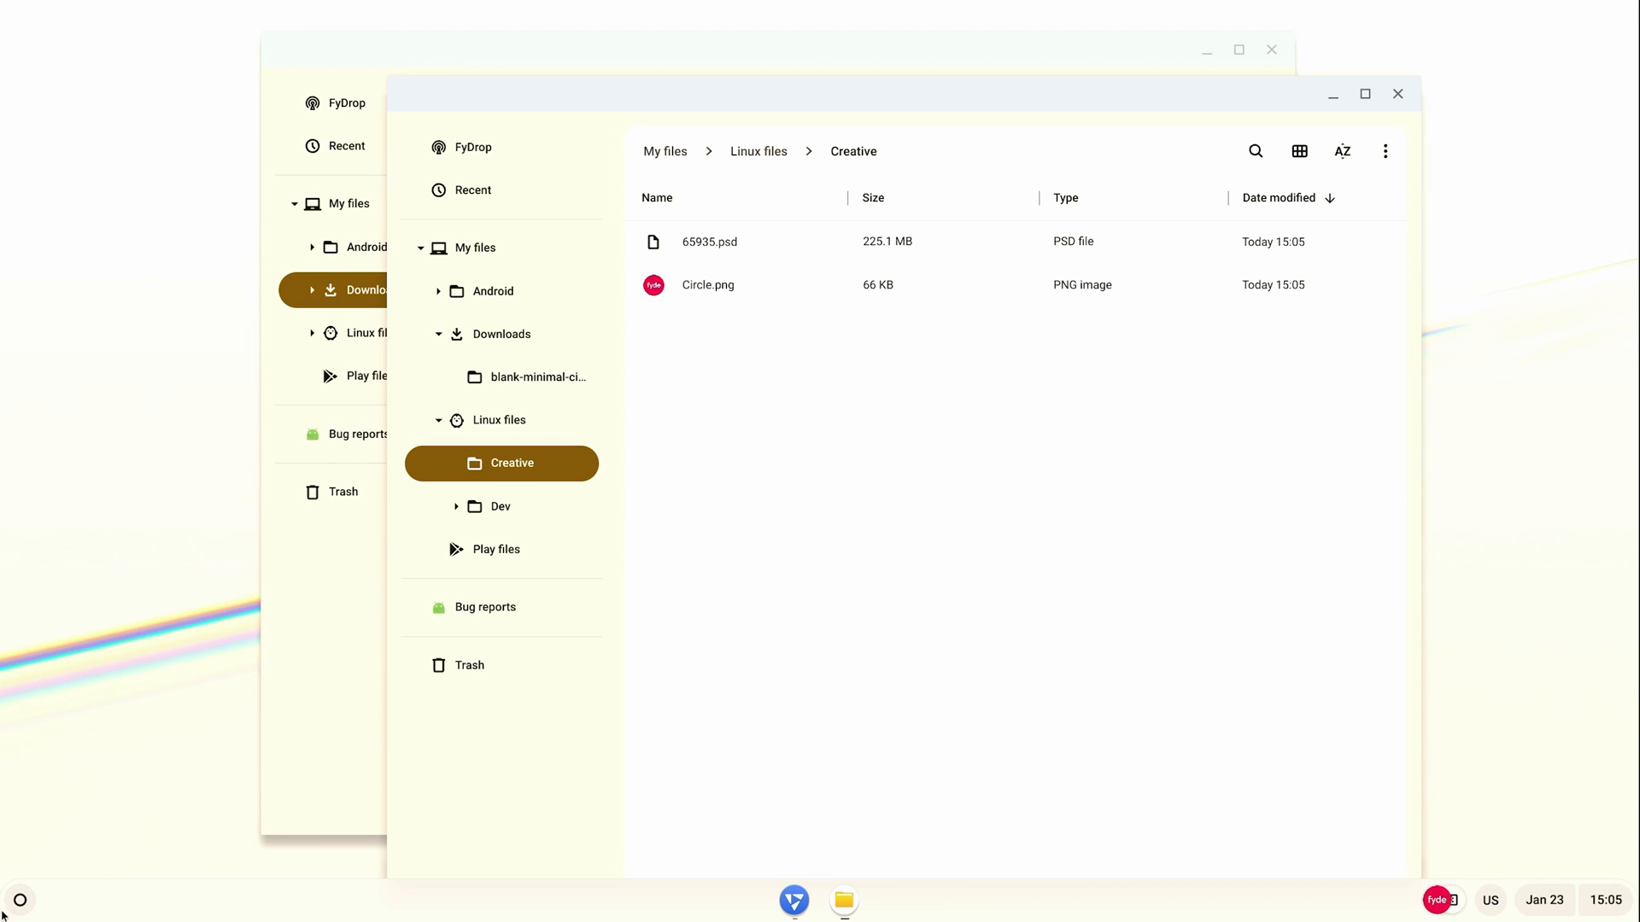
pyautogui.click(19, 900)
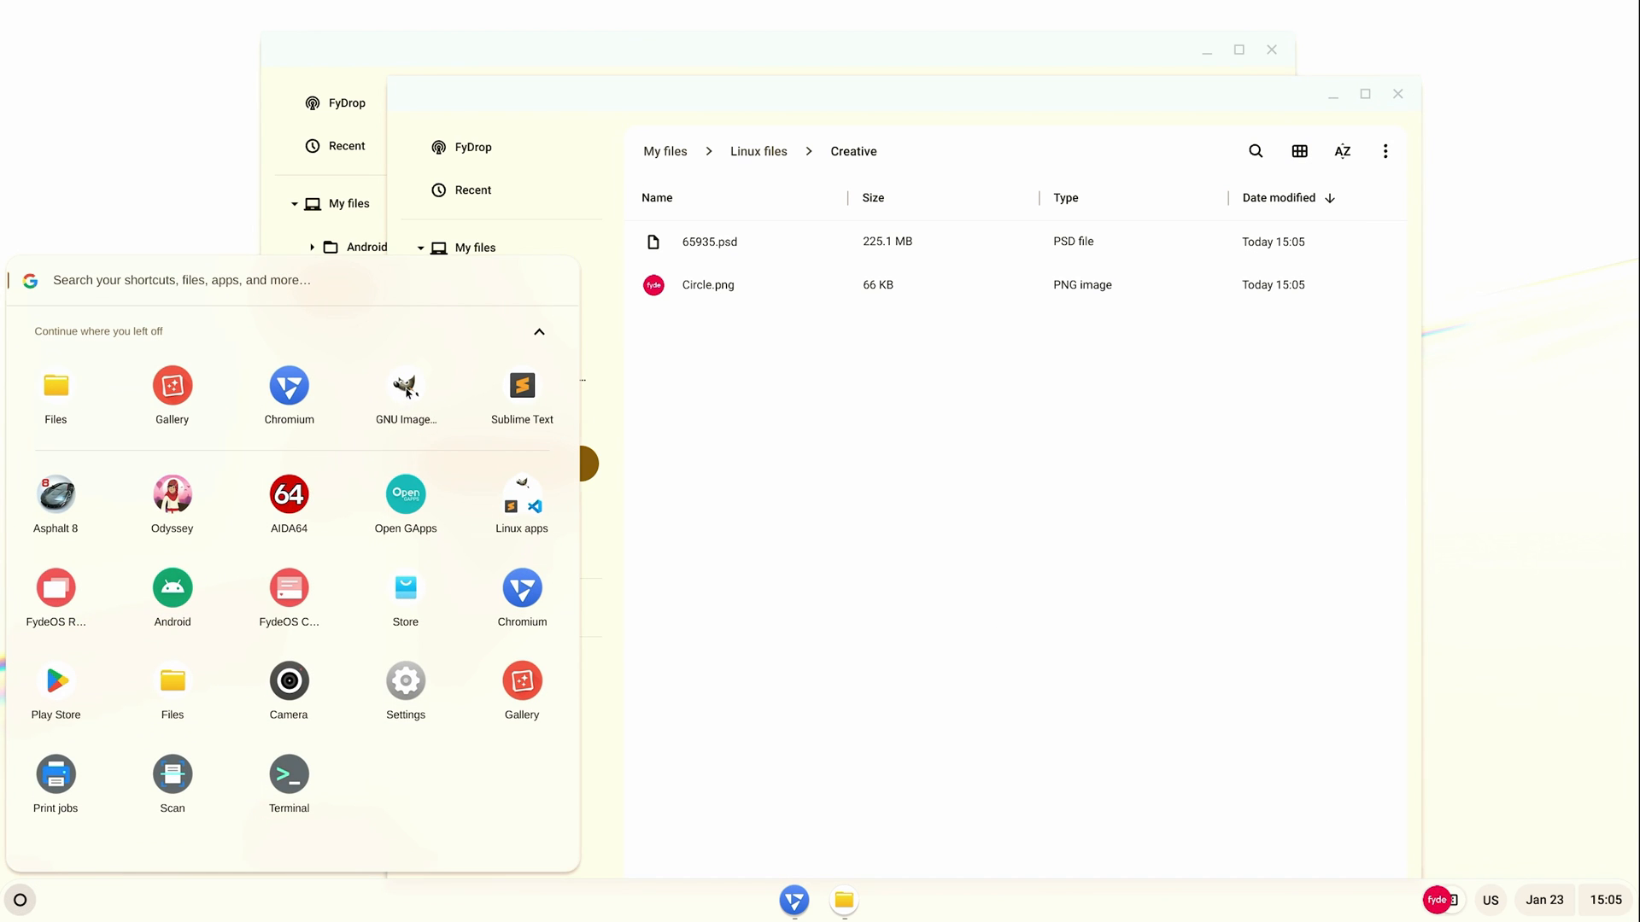
# - Launch GIMP and load 65935.psd from the fydeos/Creative folder
pyautogui.click(404, 384)
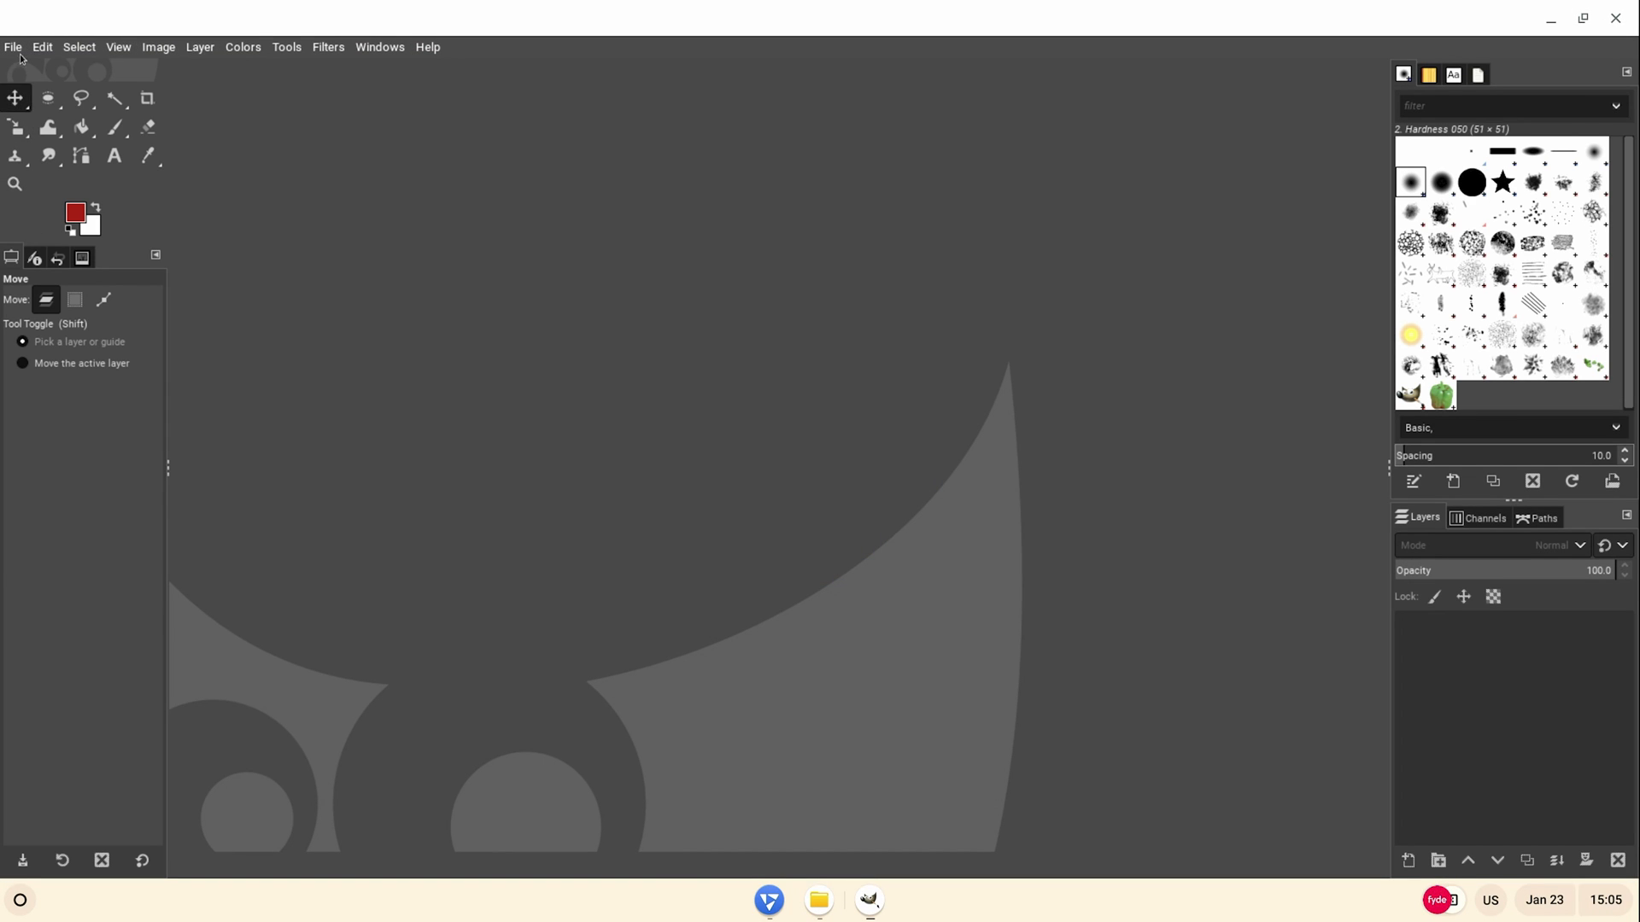
pyautogui.click(12, 47)
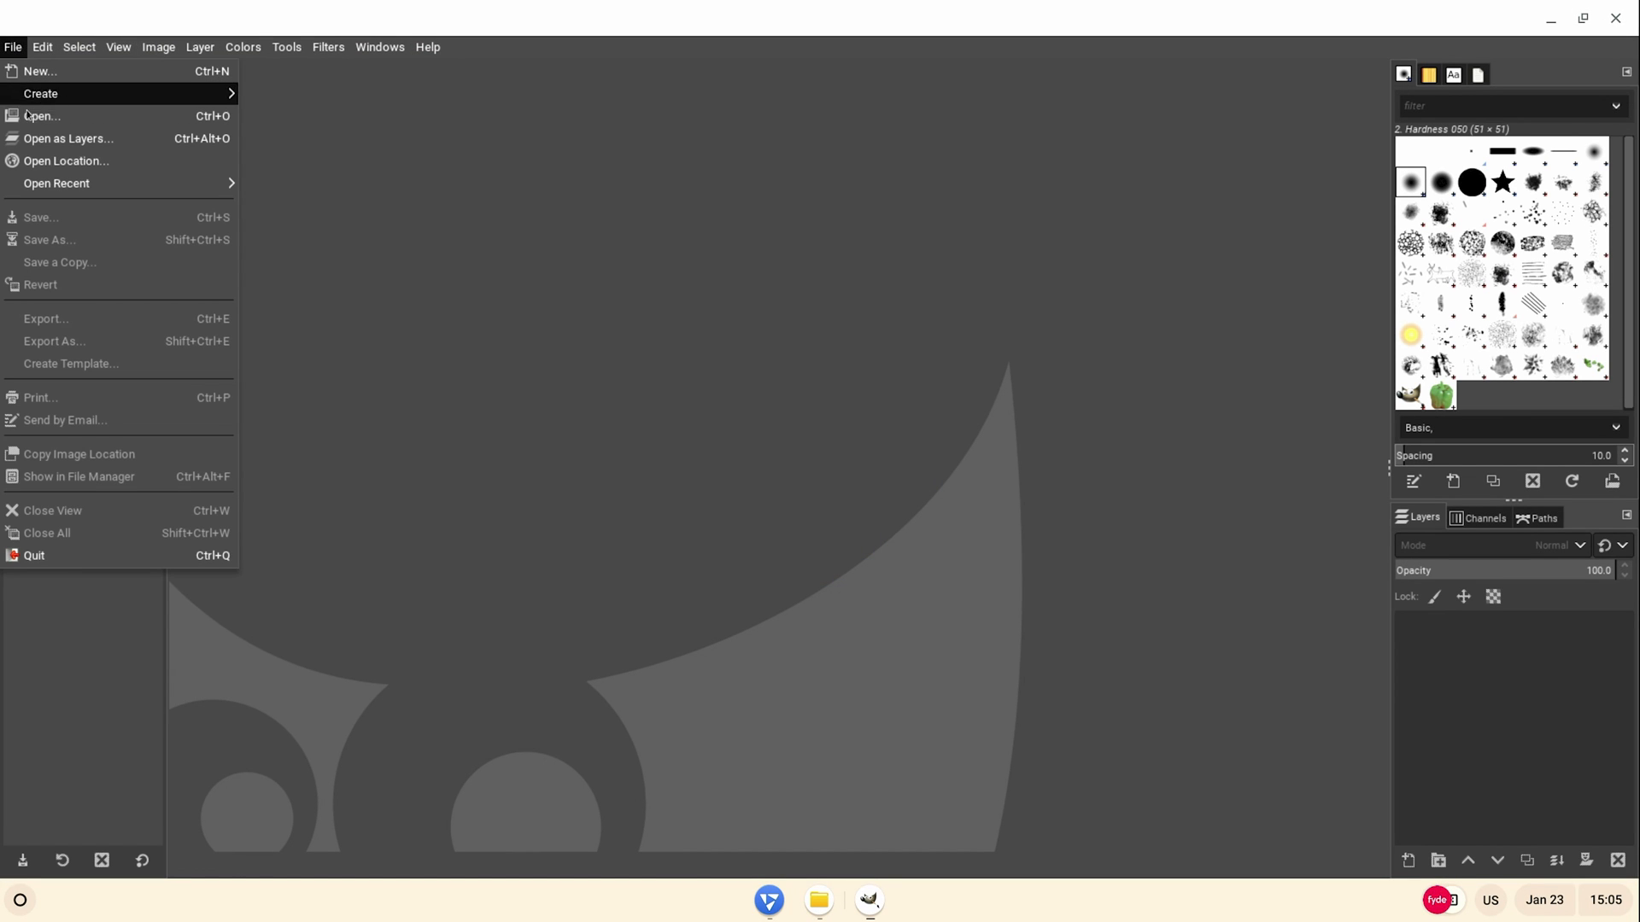
pyautogui.click(43, 116)
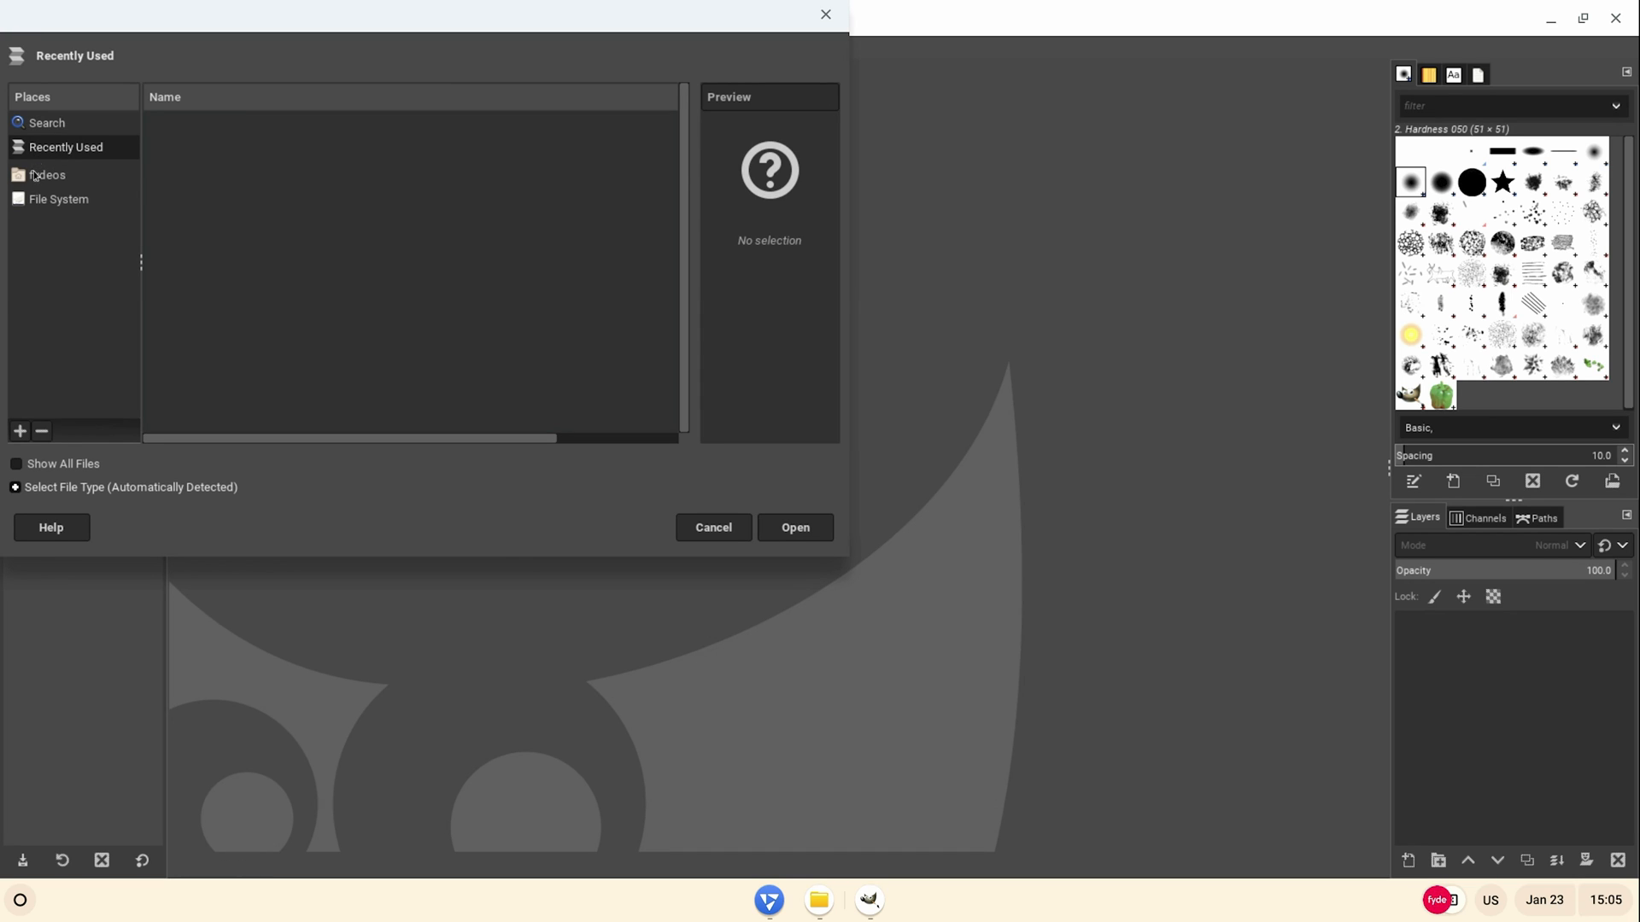
pyautogui.click(48, 174)
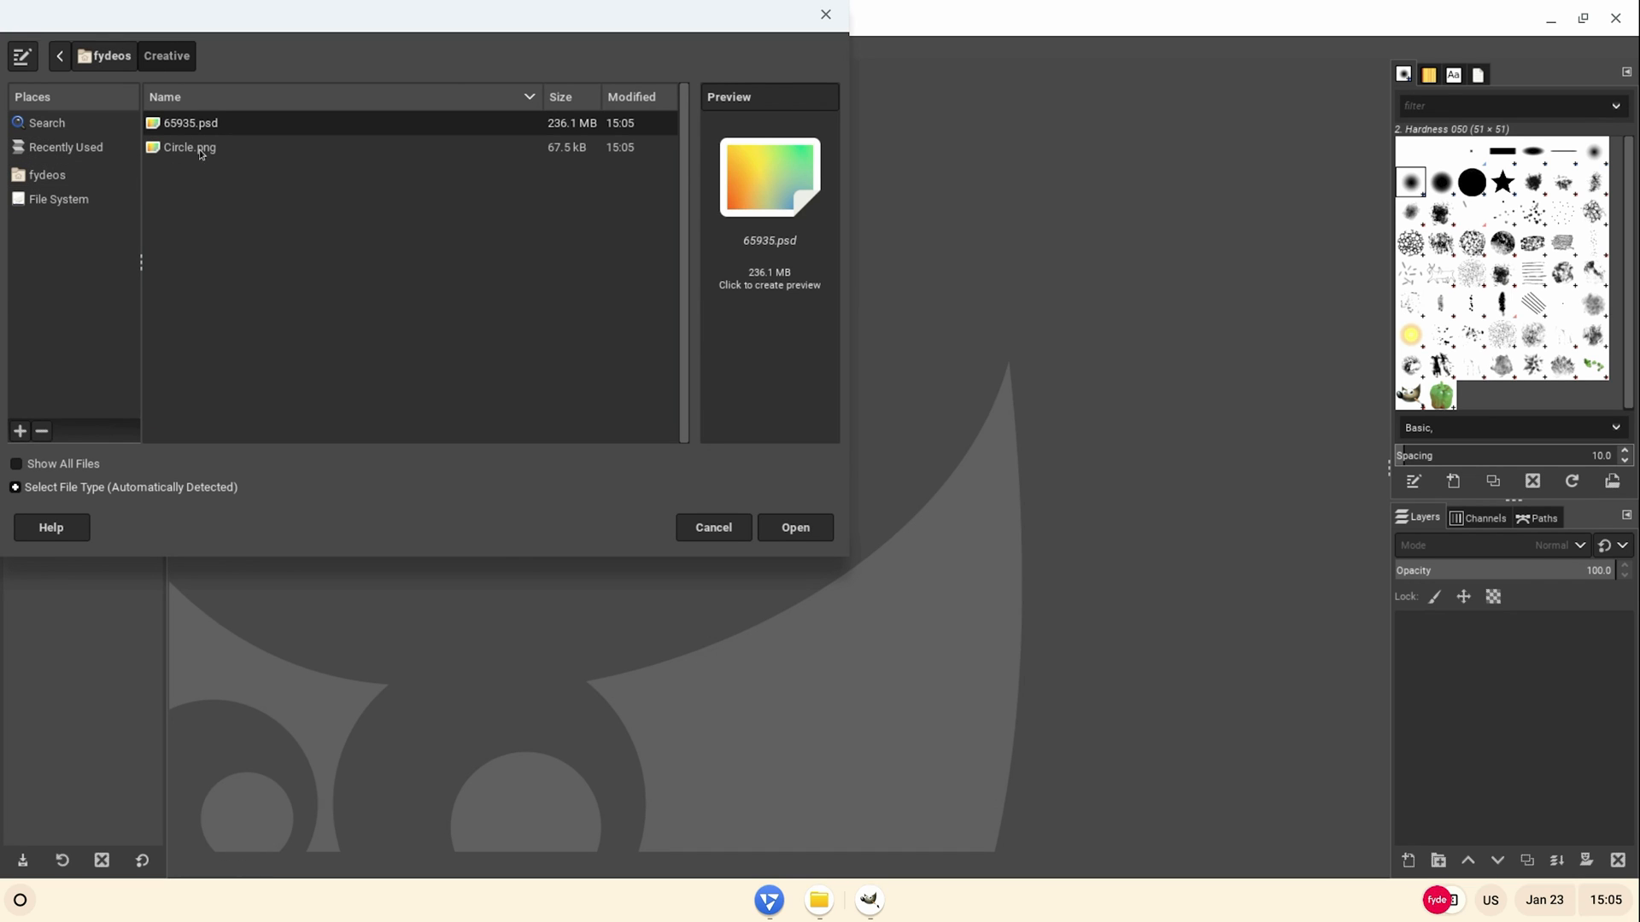
pyautogui.click(794, 528)
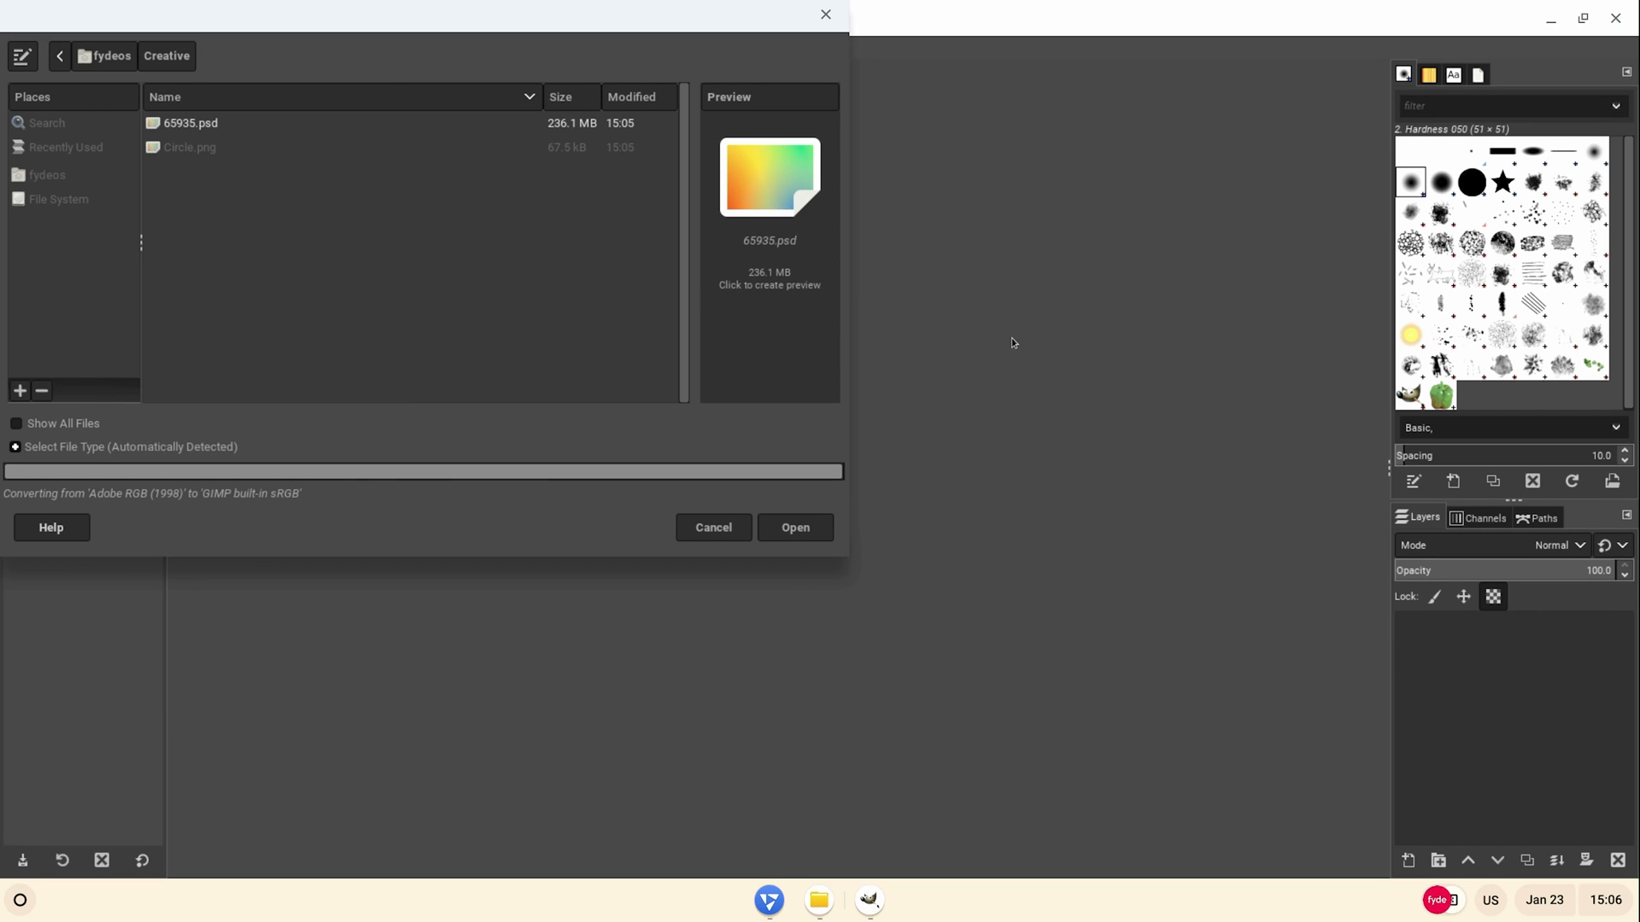
pyautogui.moveTo(976, 505)
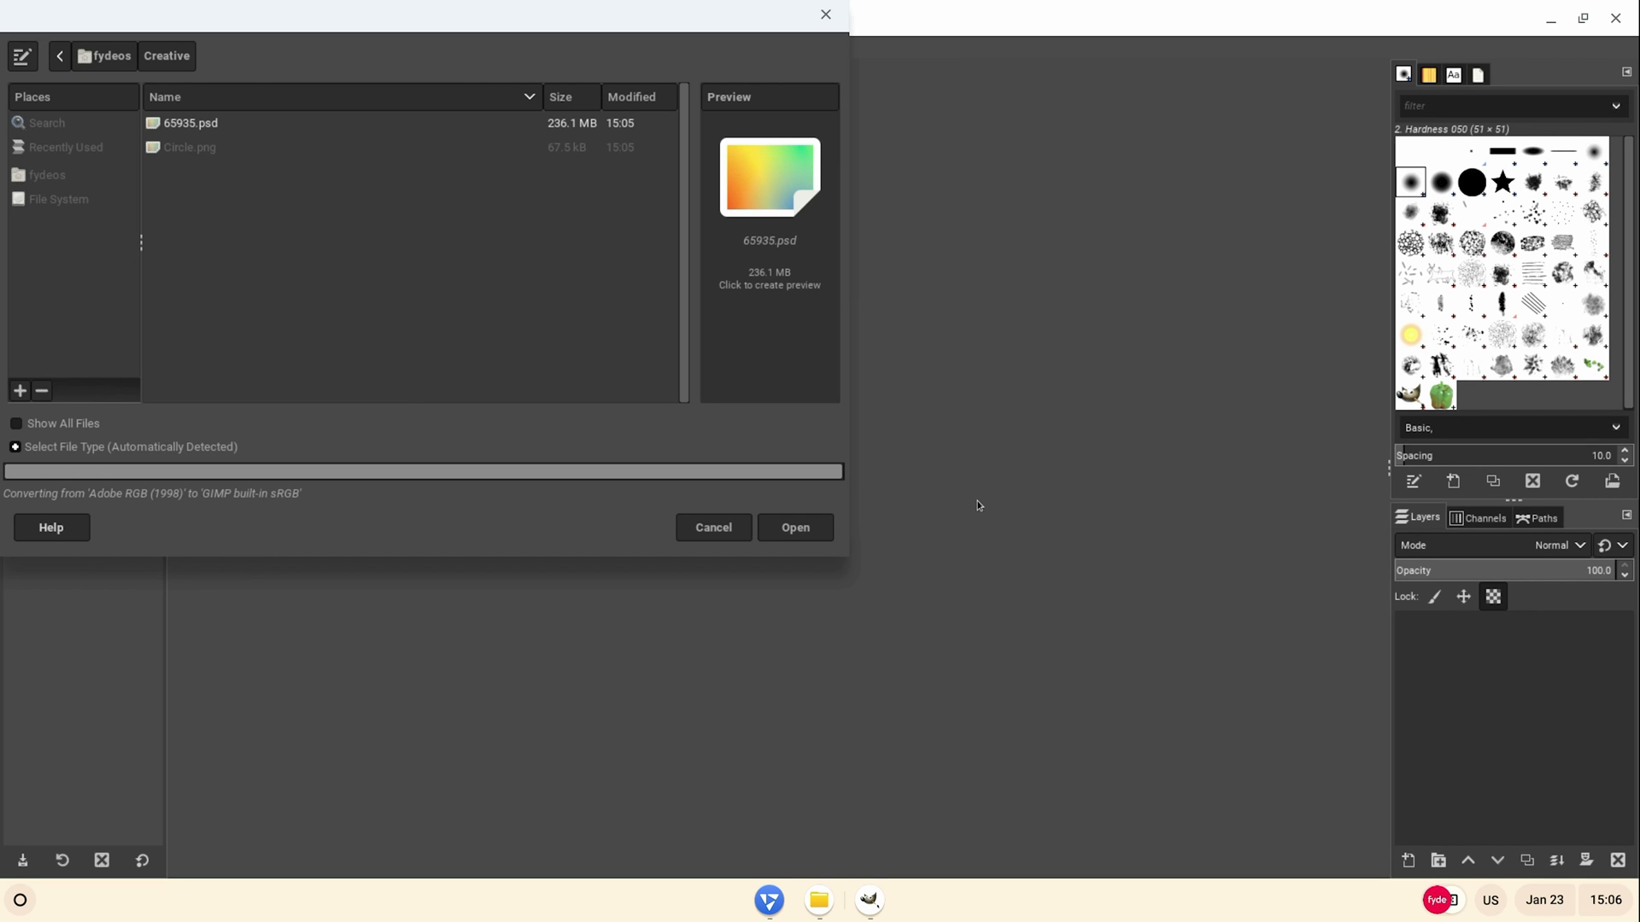
pyautogui.click(795, 528)
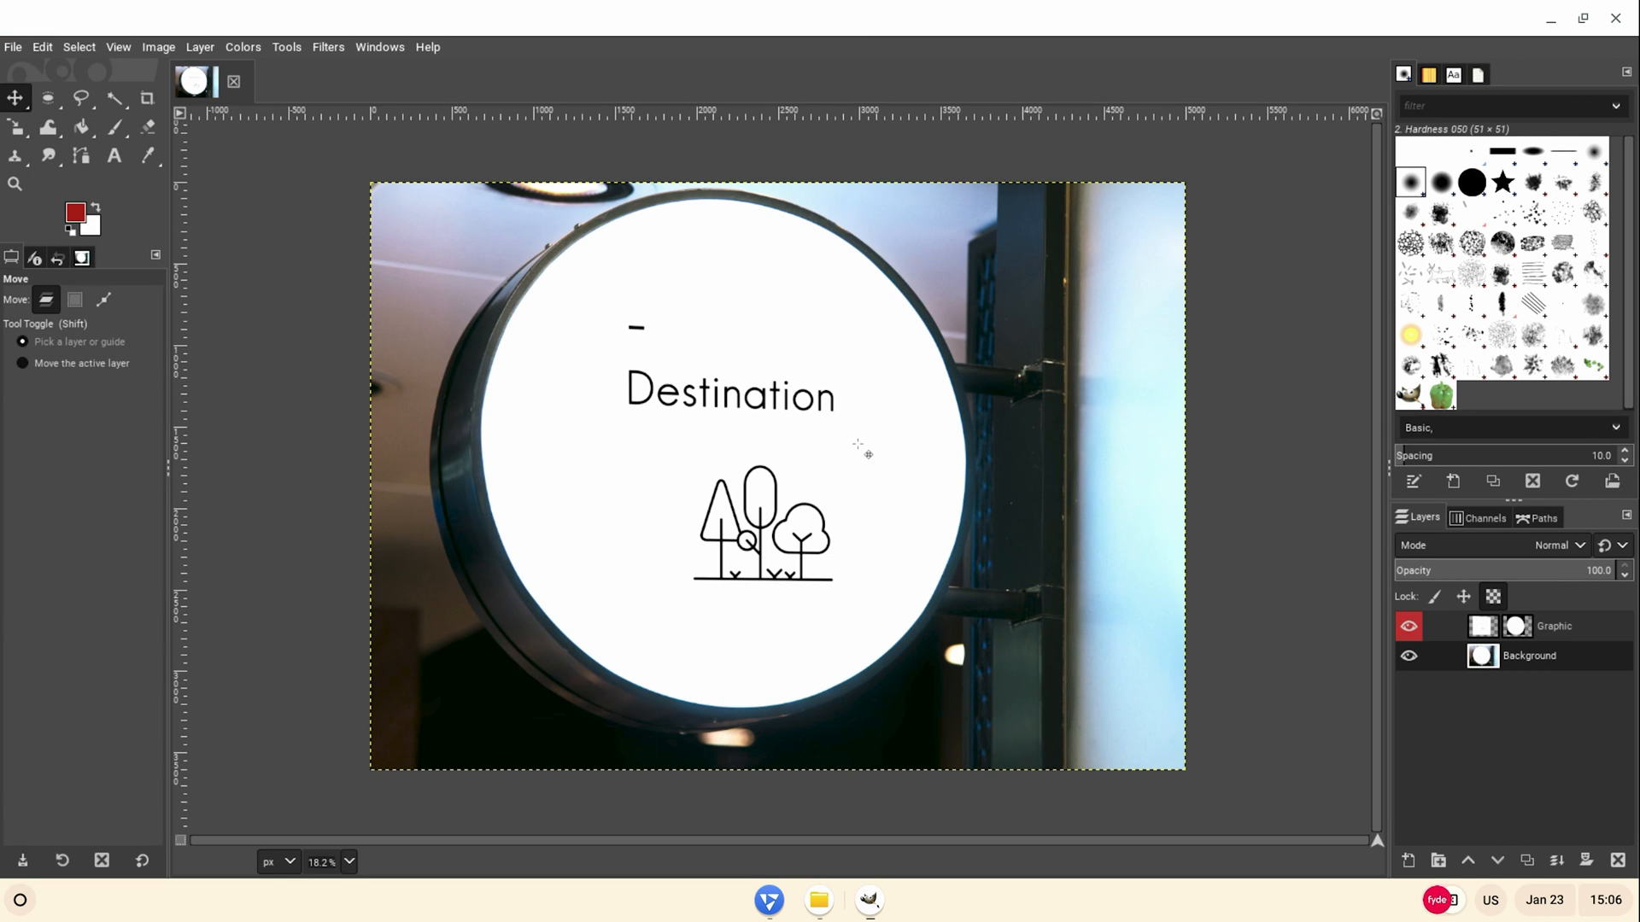
# - Bring Circle.png into the mockup as a floating logo layer to be scaled
pyautogui.click(102, 301)
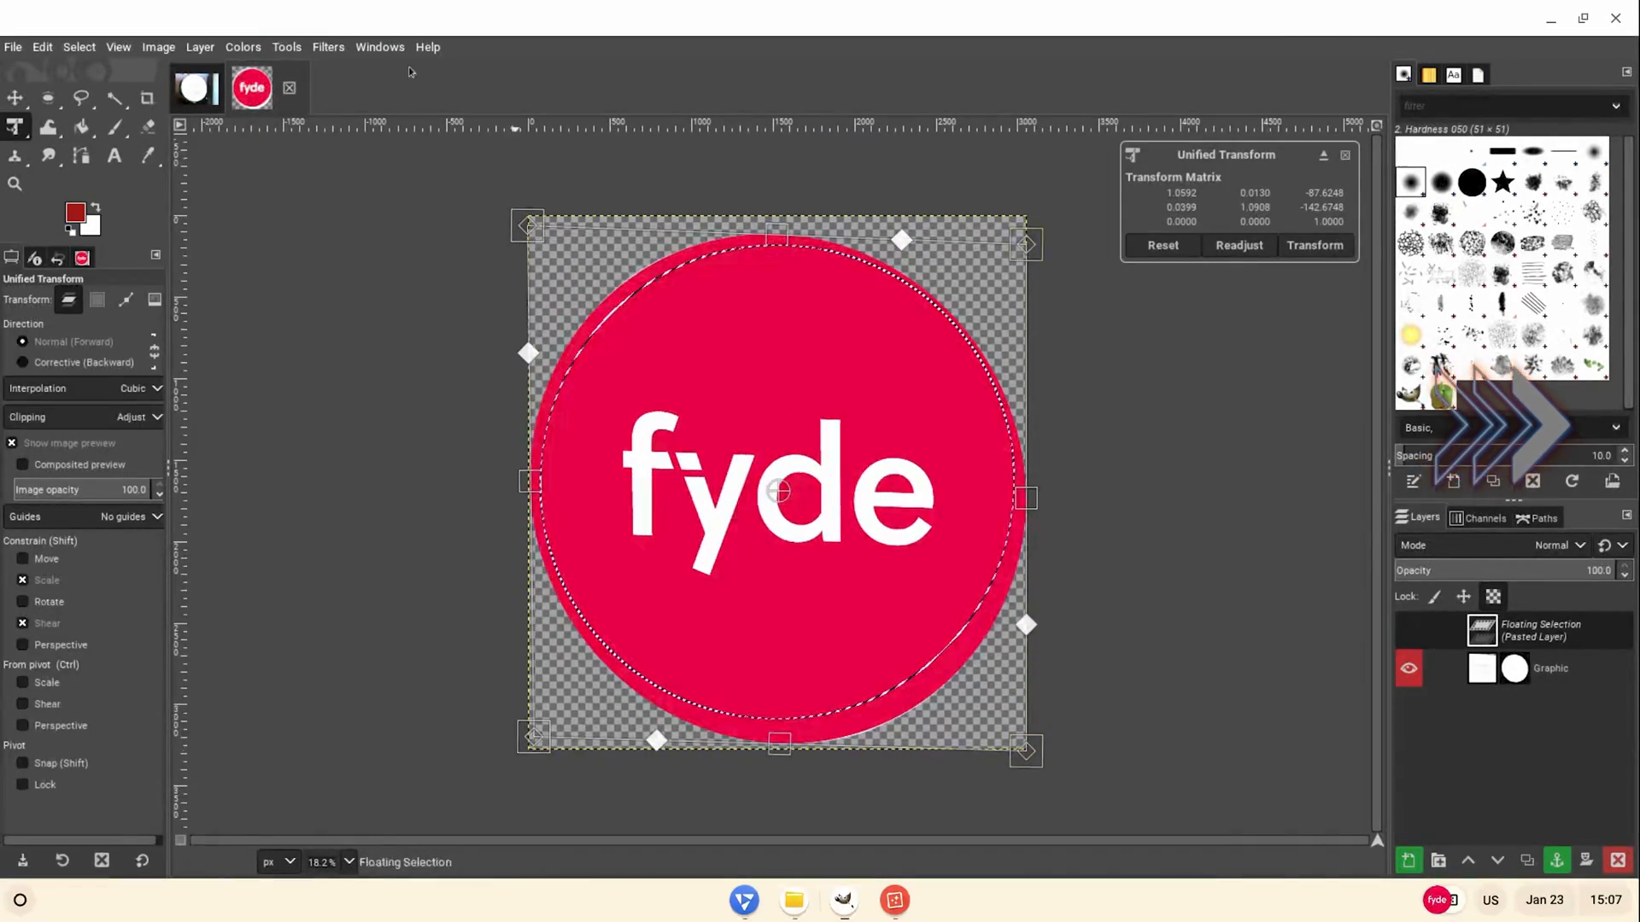
# - Apply the logo transform onto the sign and start Save As for 65935.xcf
pyautogui.click(1315, 244)
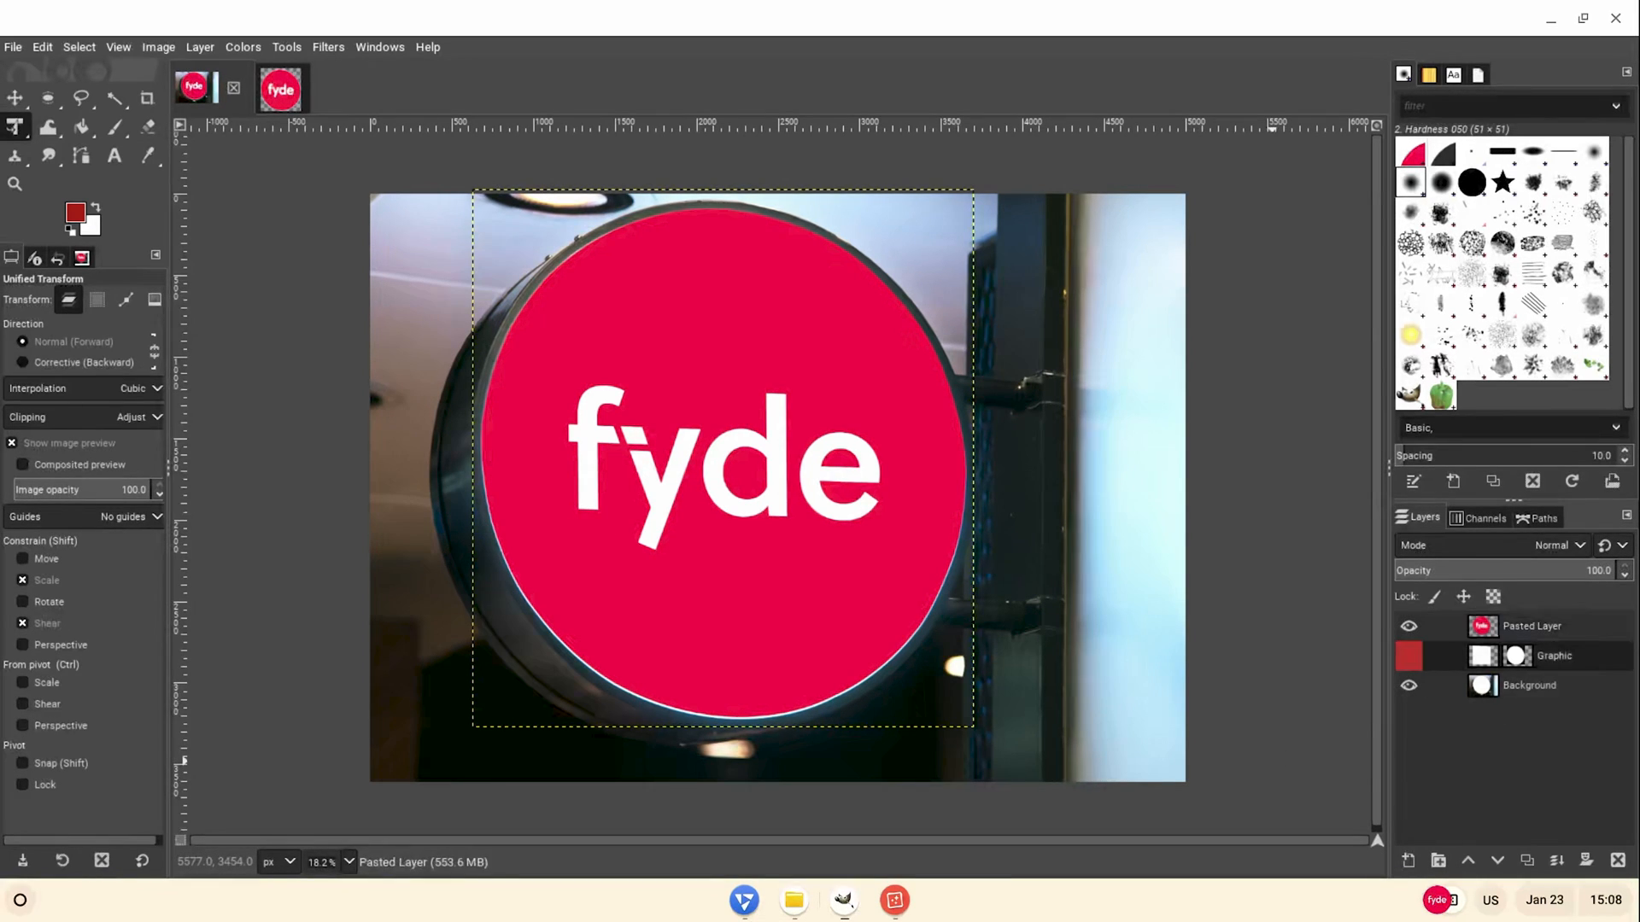
pyautogui.click(1530, 685)
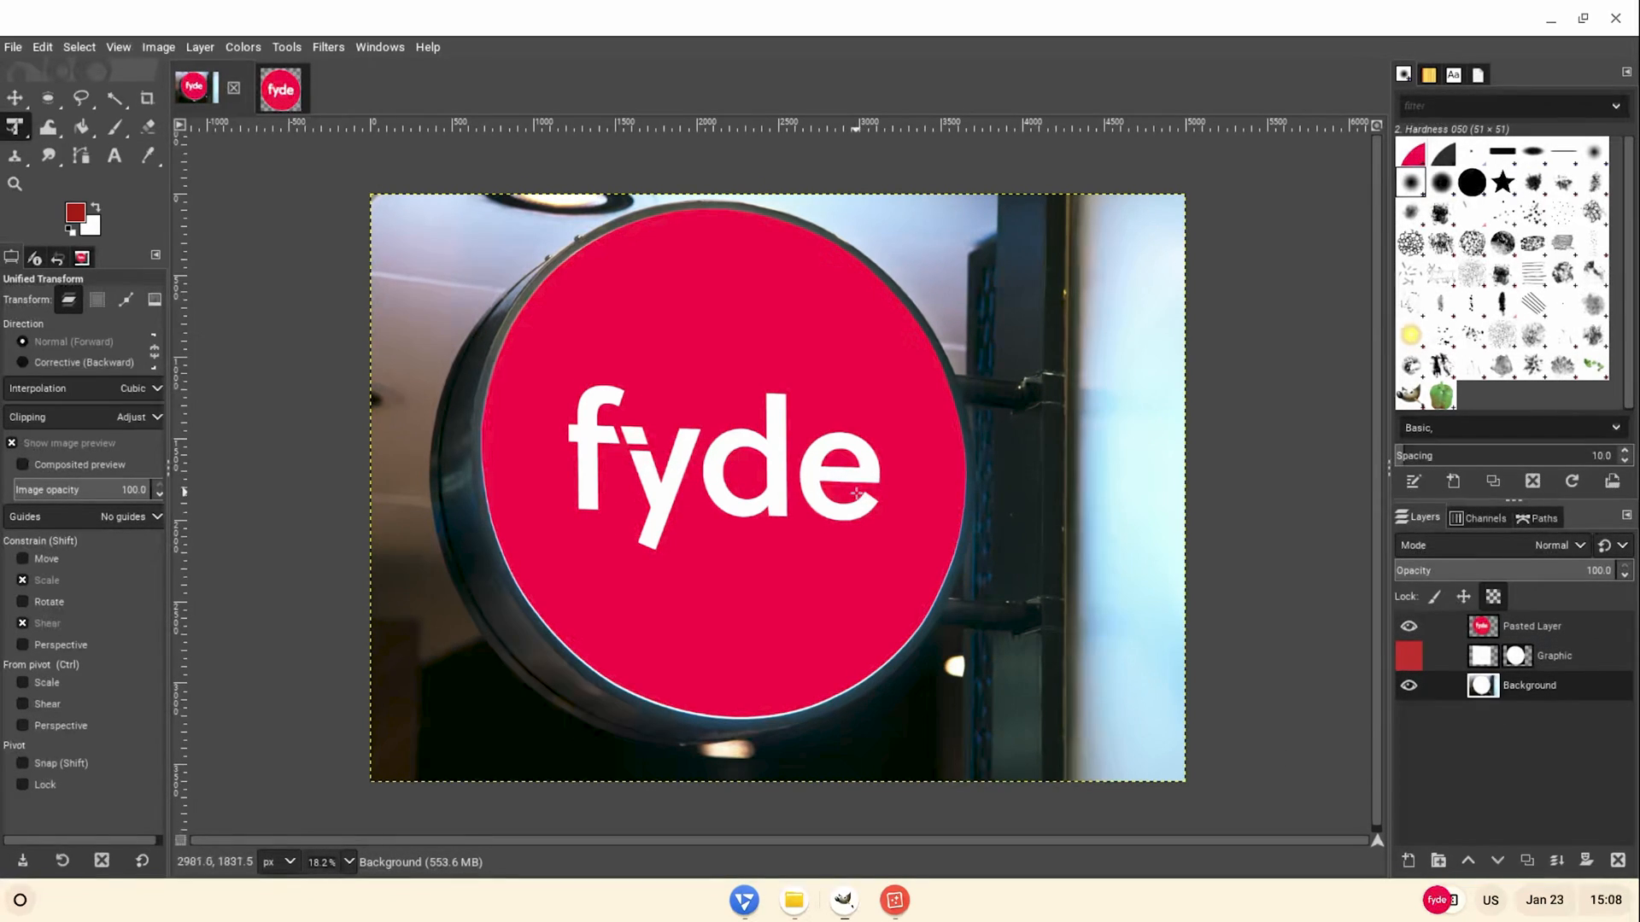
pyautogui.scroll(-3)
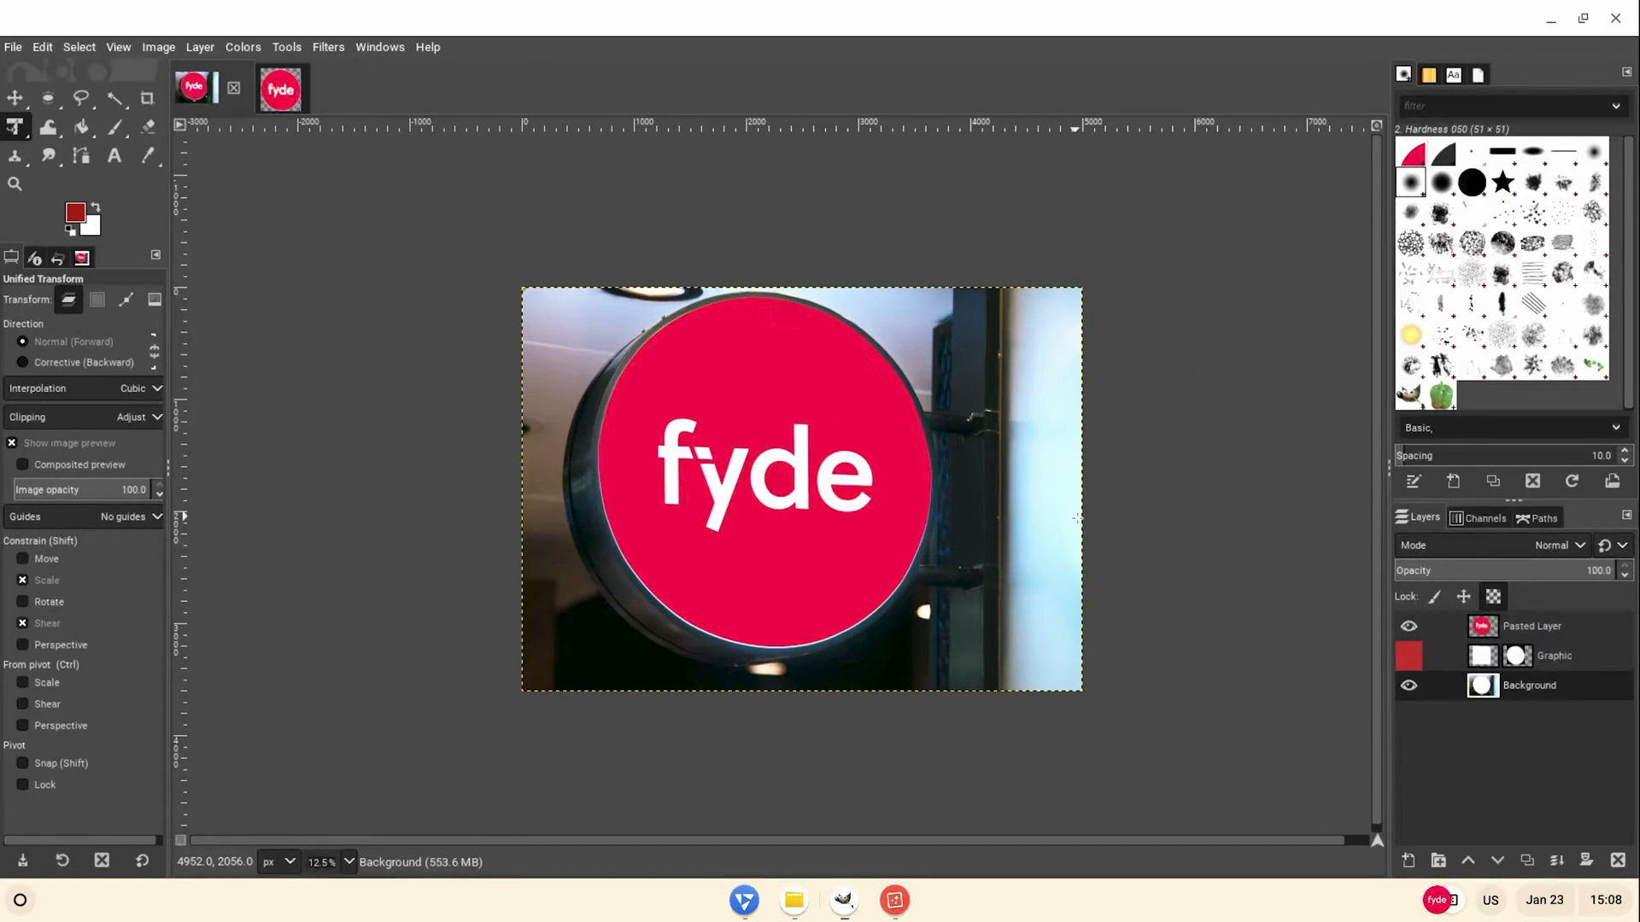
pyautogui.click(14, 46)
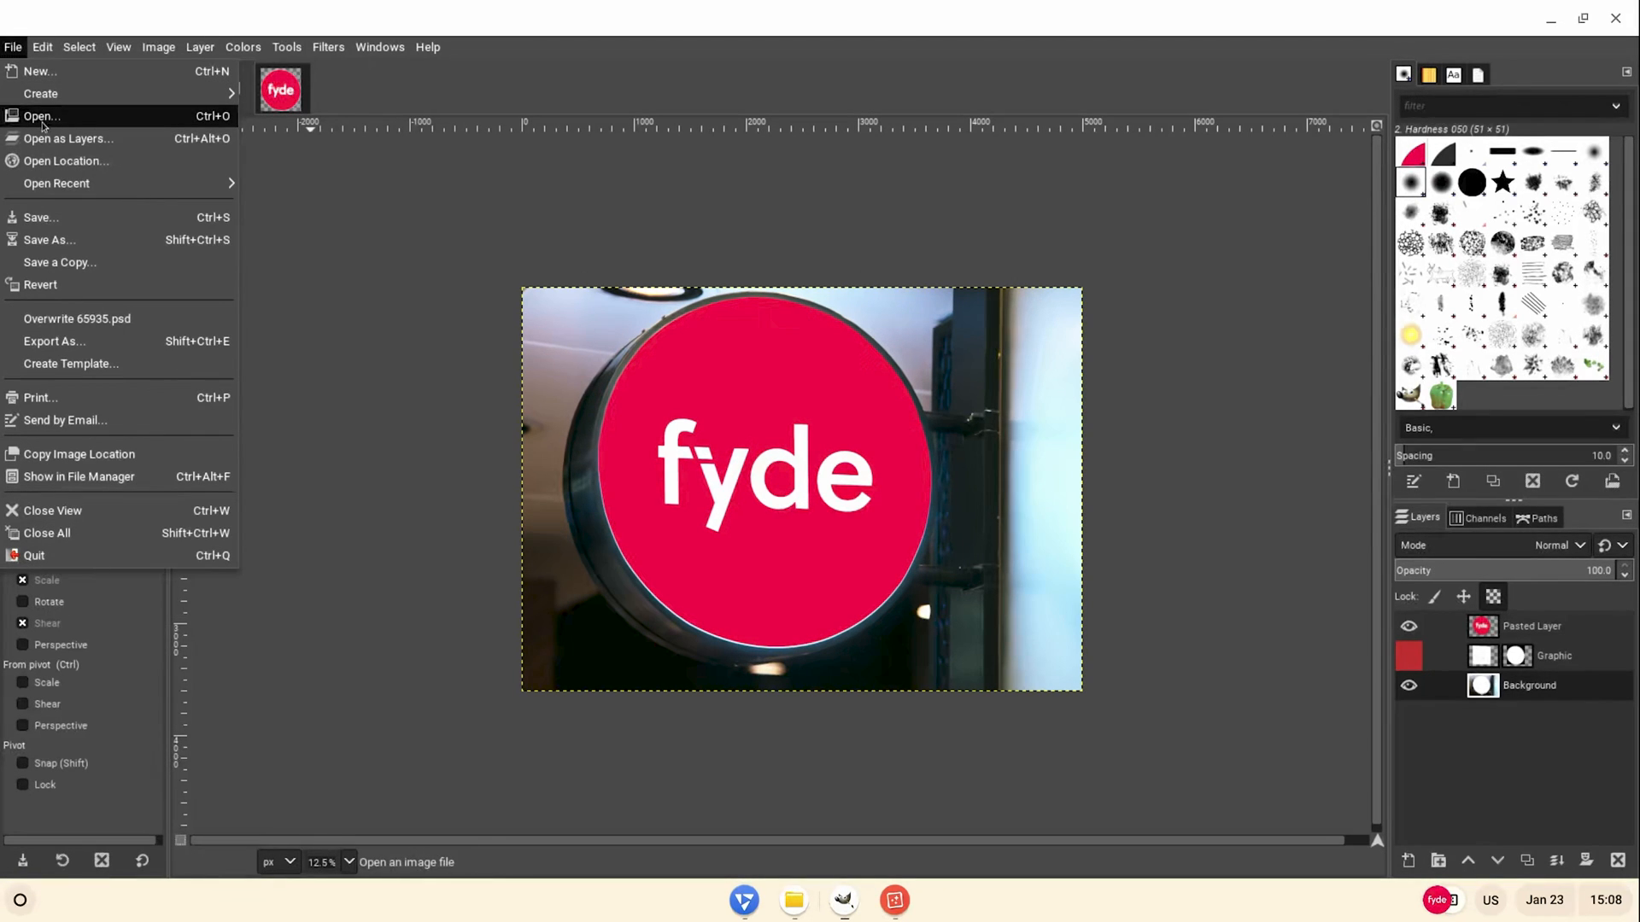
pyautogui.click(41, 217)
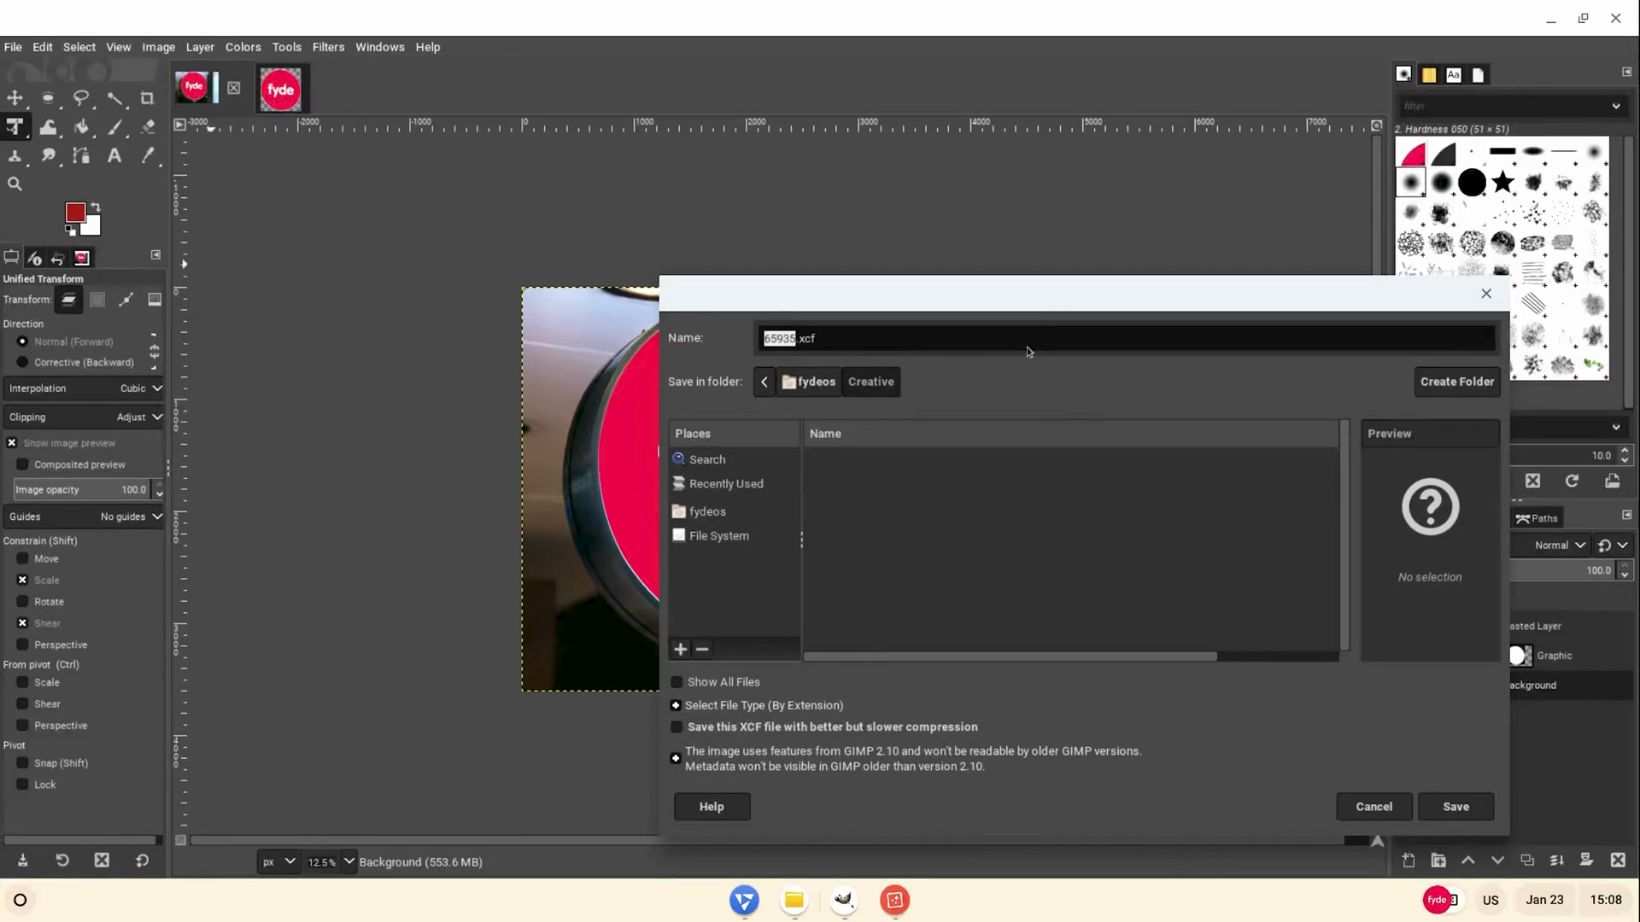